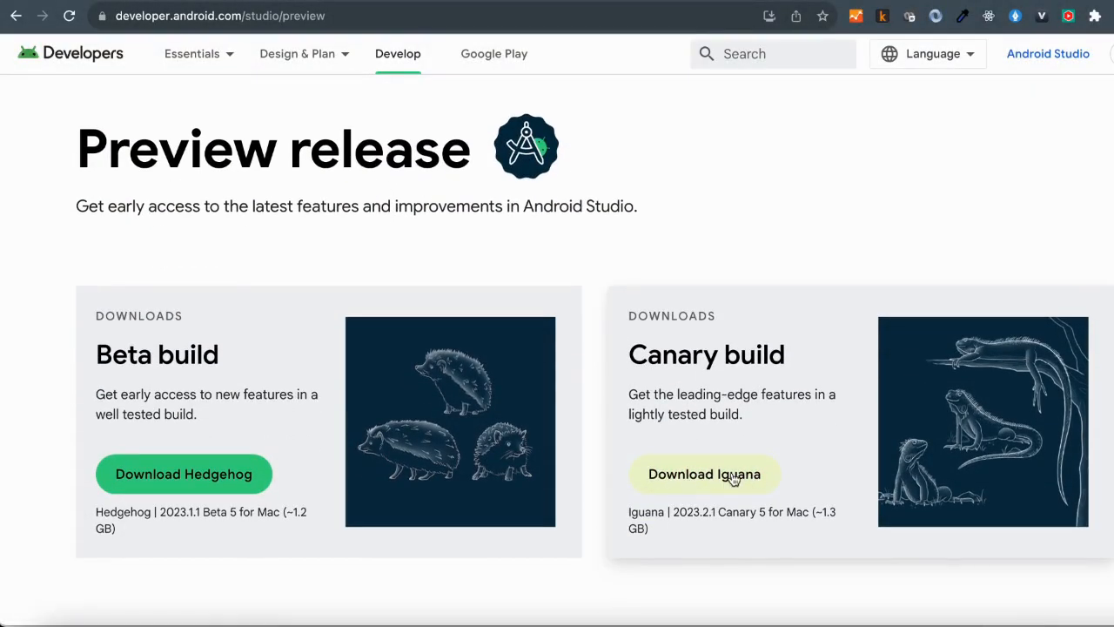
# Accept the terms and download Android Studio Iguana Canary 5 for Mac with Apple chip
pyautogui.click(705, 474)
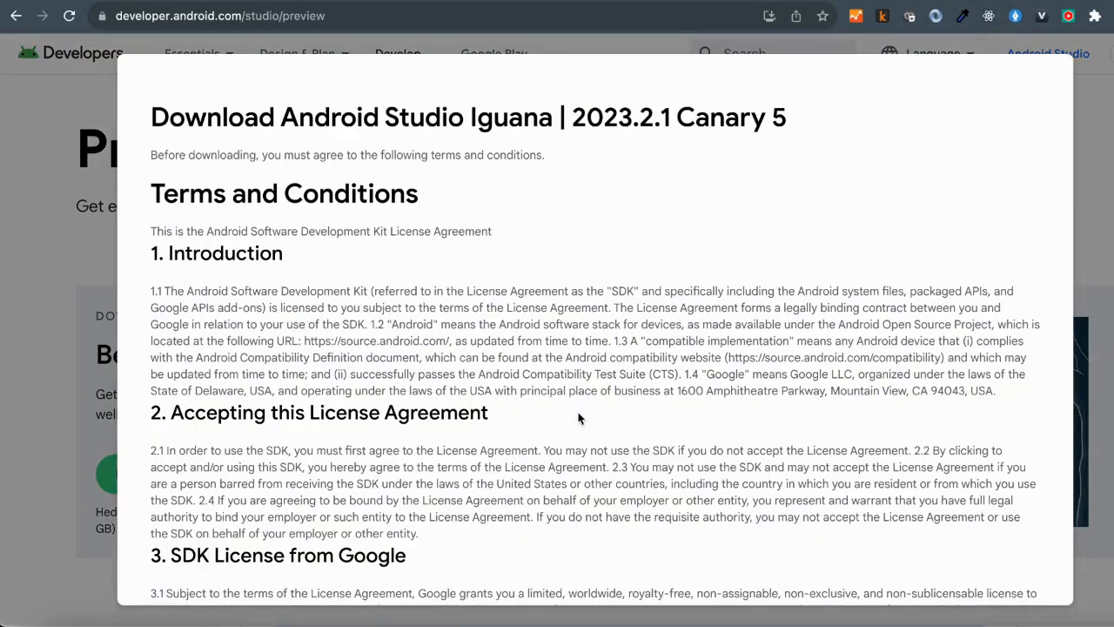
pyautogui.scroll(-3)
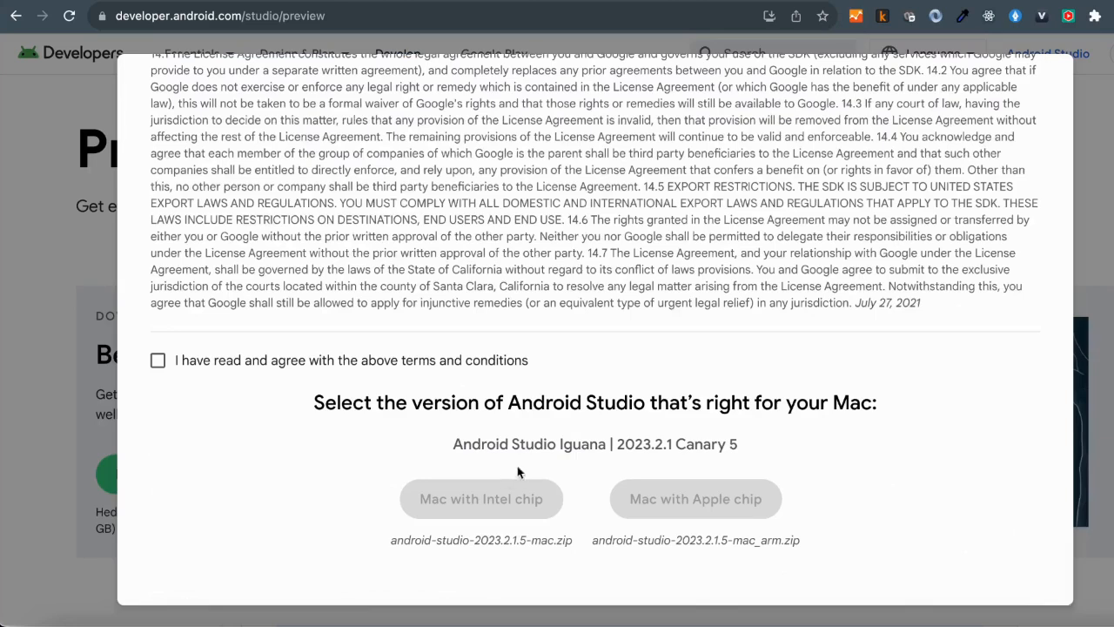
pyautogui.click(158, 359)
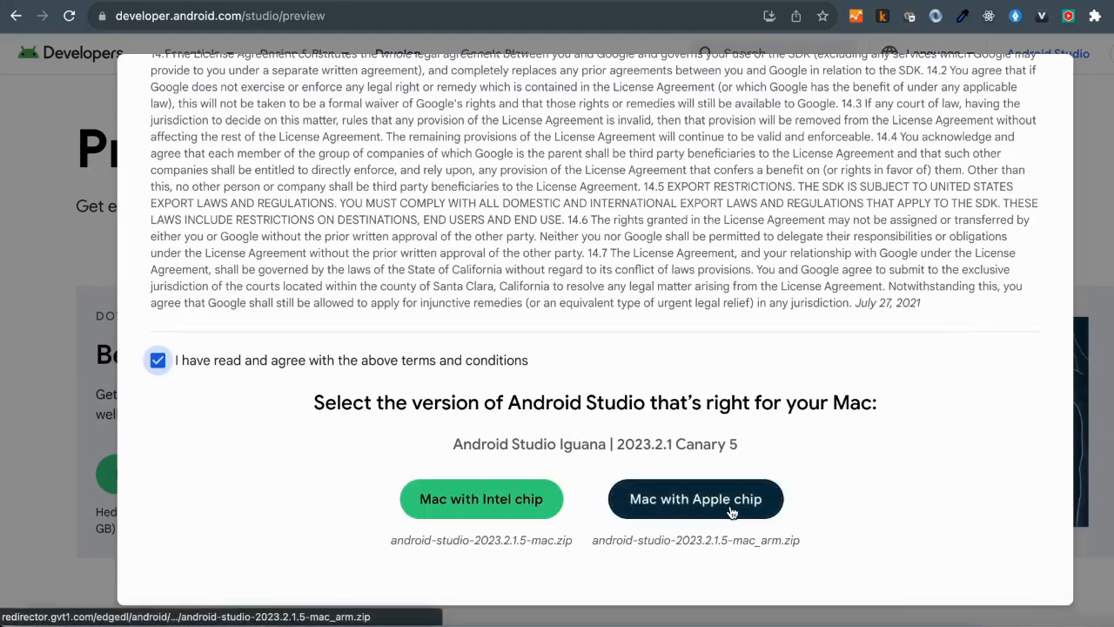
pyautogui.click(696, 499)
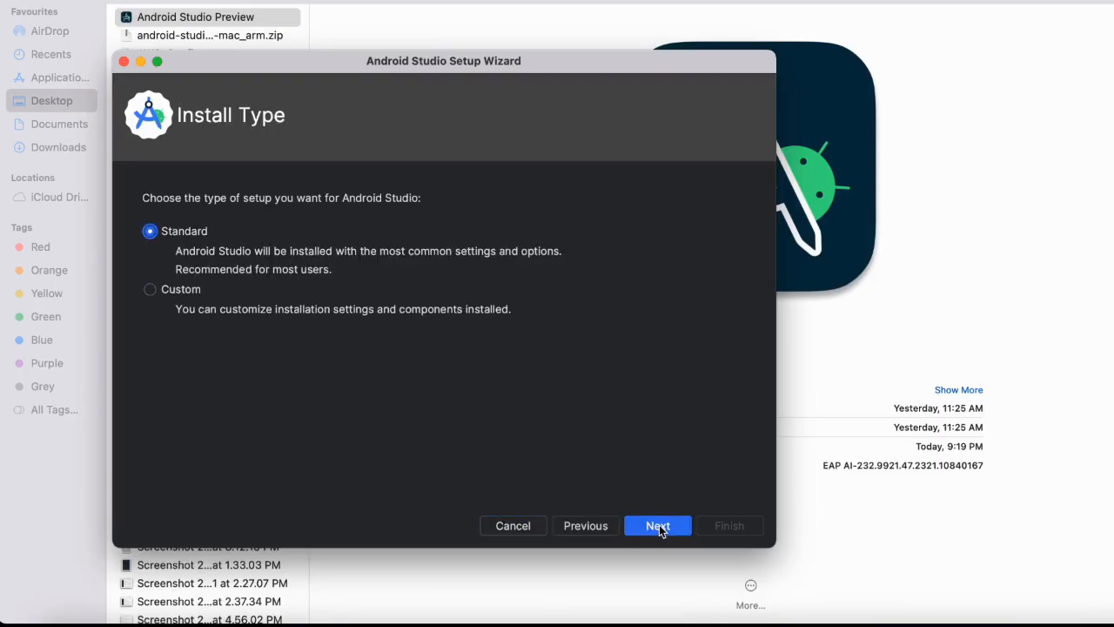
# Run the Standard setup, accept the SDK preview license, and start downloading components
pyautogui.click(657, 525)
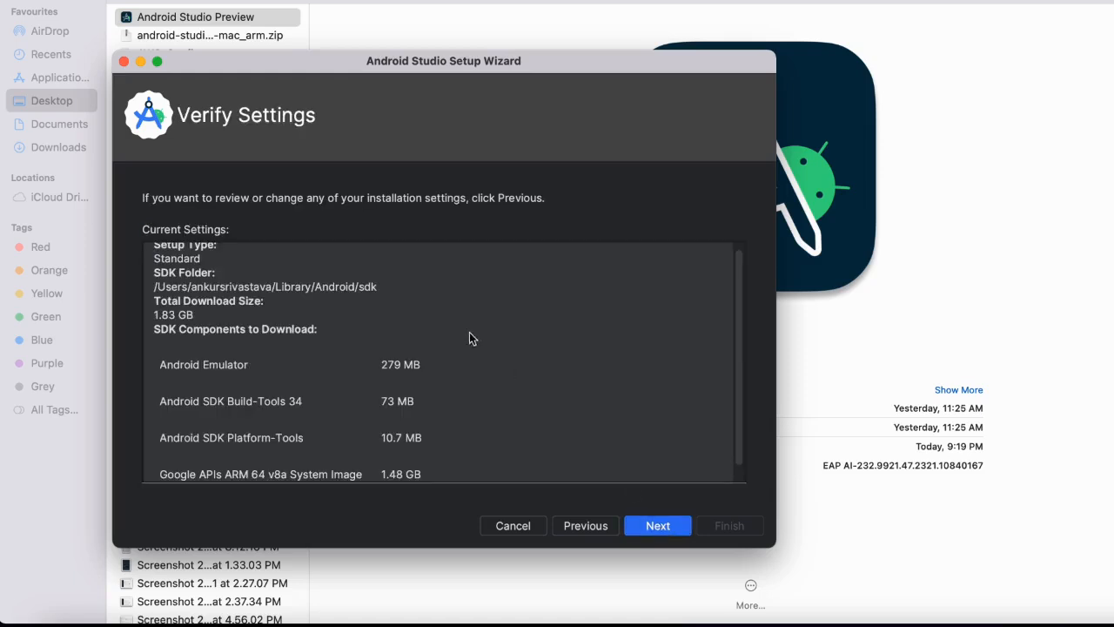
pyautogui.click(657, 525)
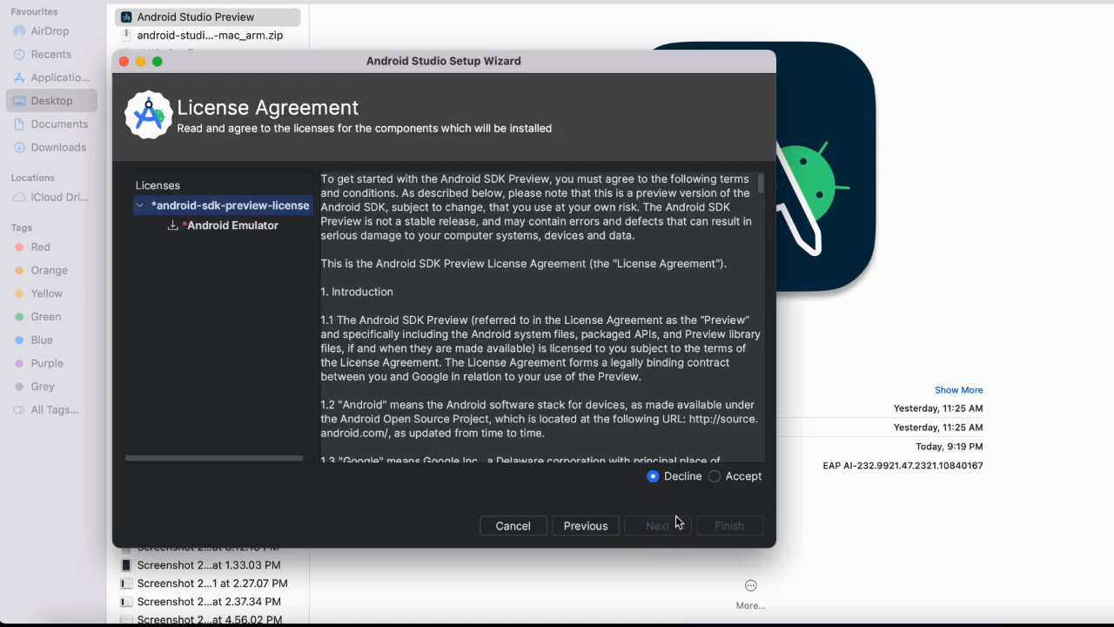
pyautogui.click(714, 475)
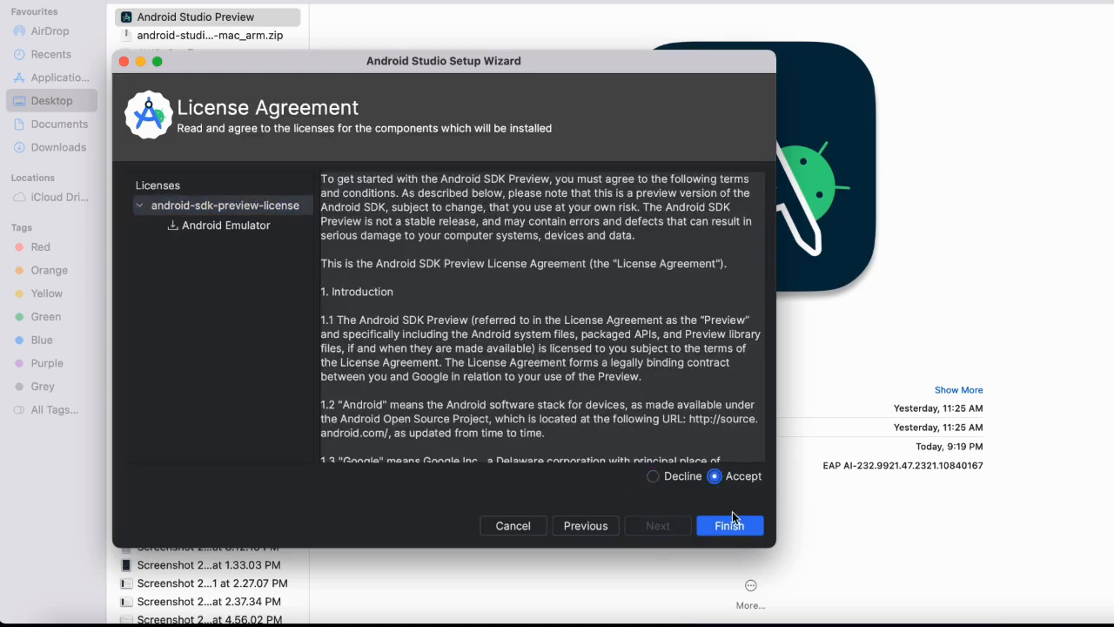
pyautogui.click(730, 525)
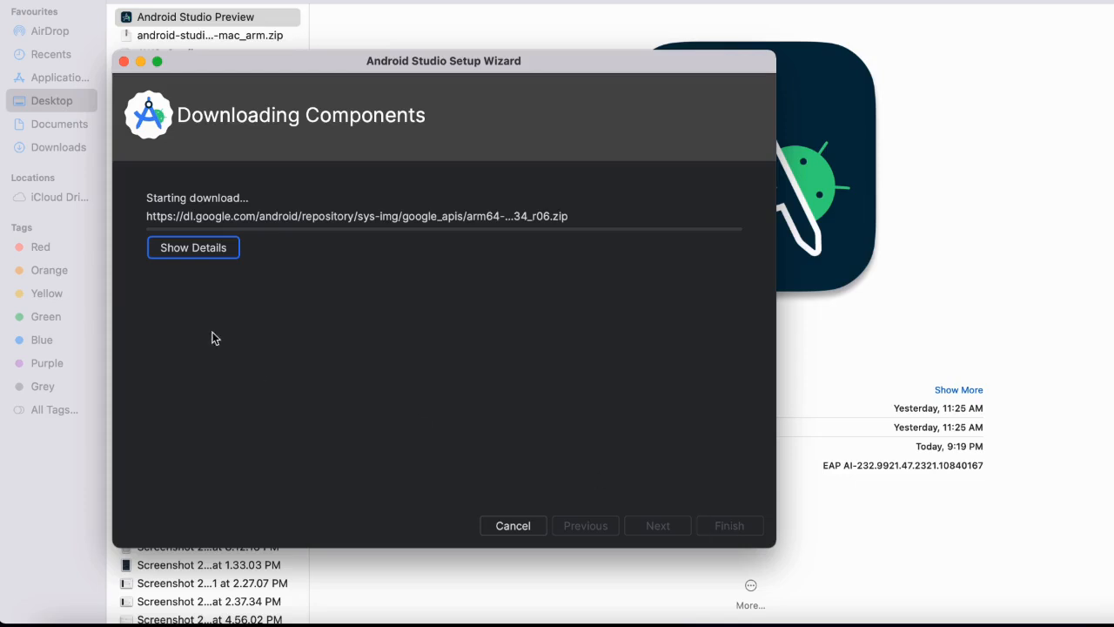
pyautogui.moveTo(451, 225)
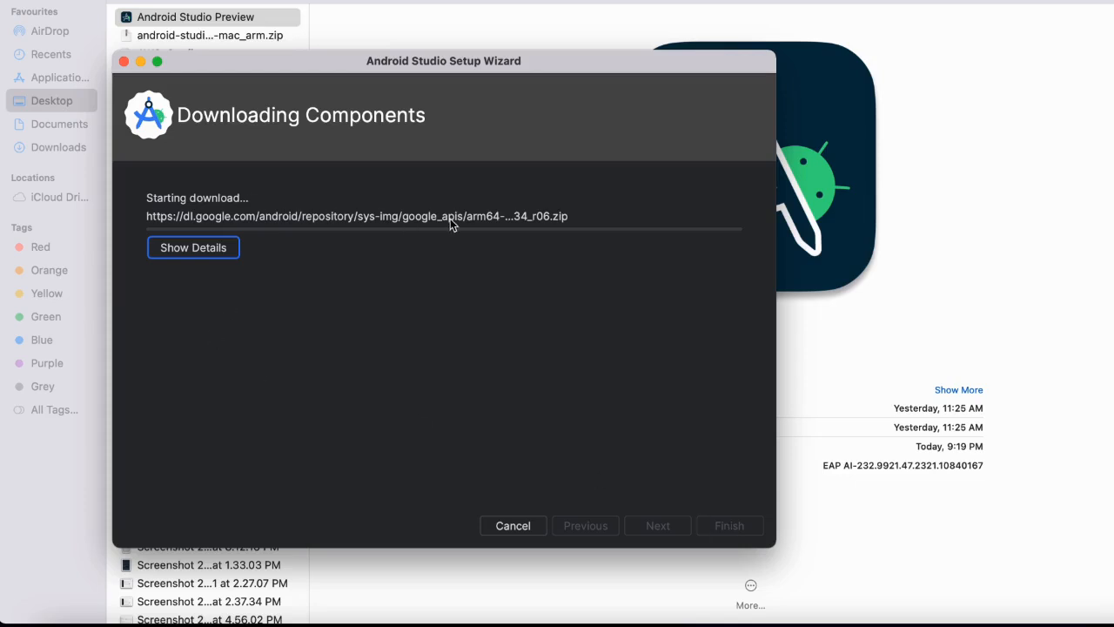
pyautogui.moveTo(461, 306)
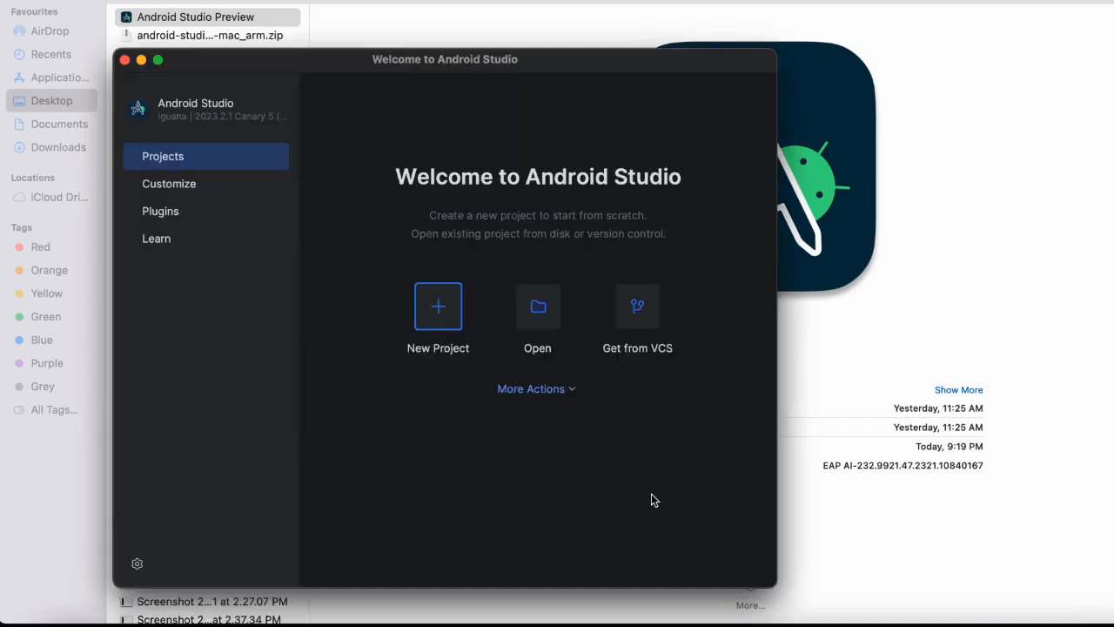
pyautogui.moveTo(473, 112)
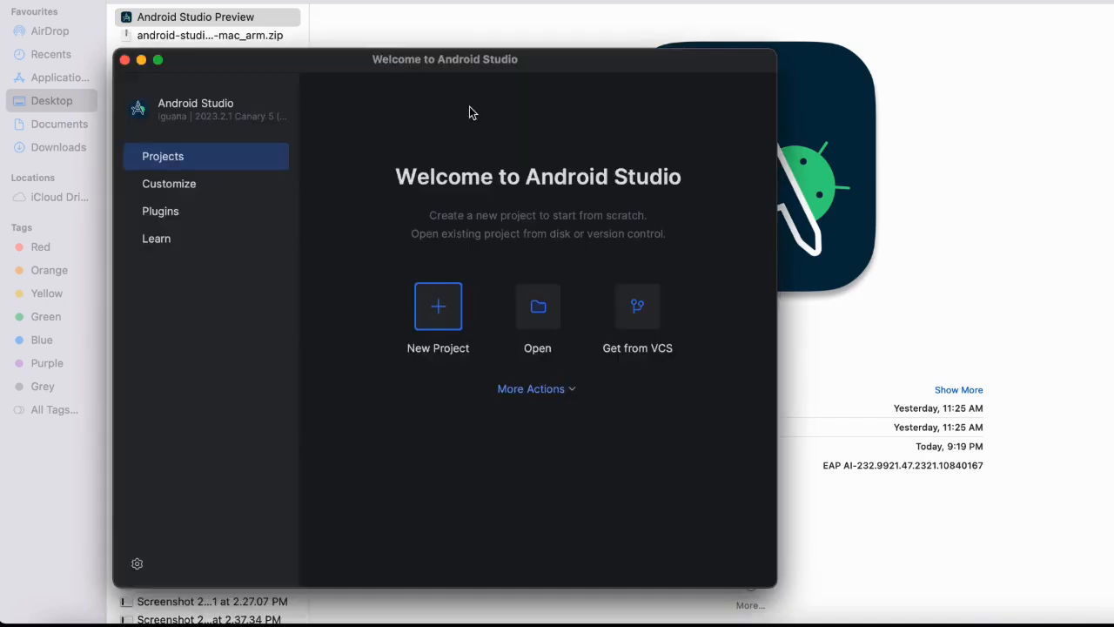
pyautogui.moveTo(452, 103)
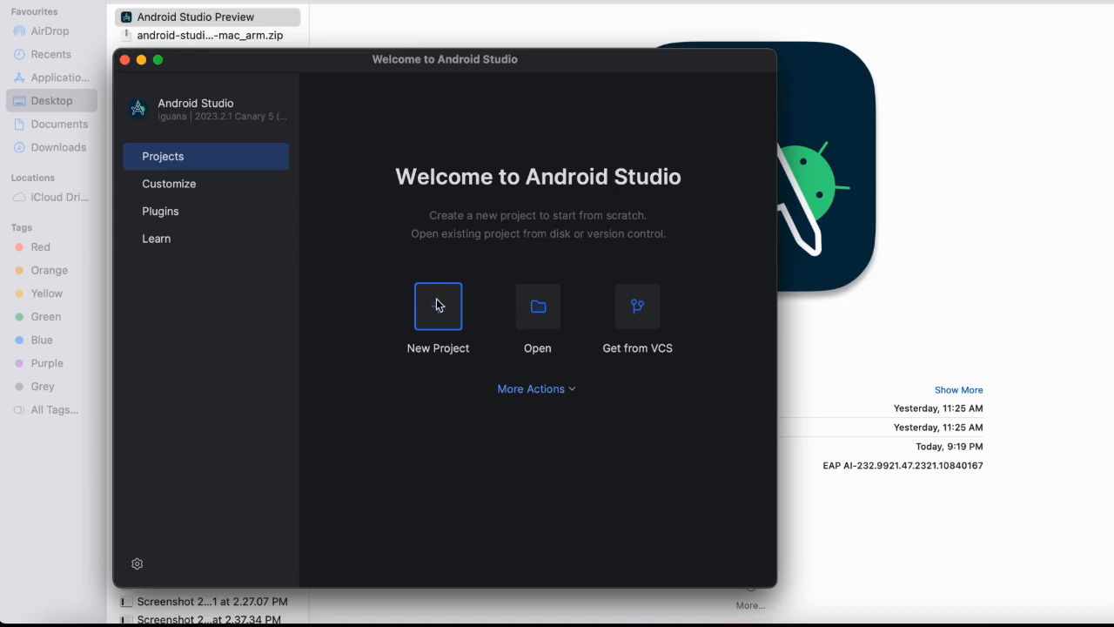
# Create 'My Application' from the Empty Activity template with defaults, installing SDK Platform 34
pyautogui.click(438, 306)
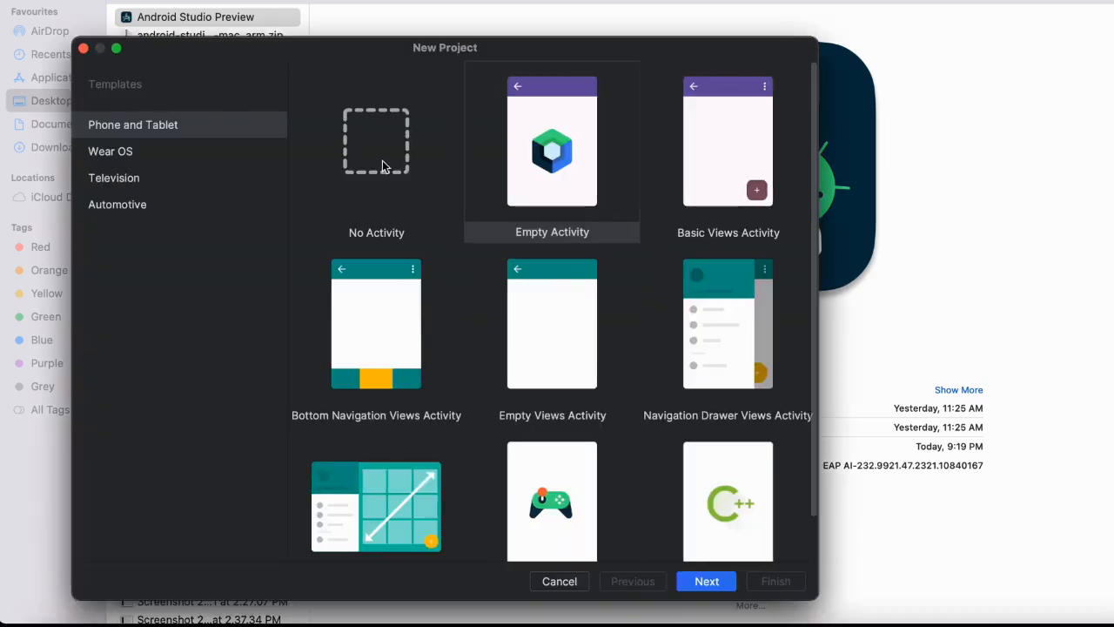
pyautogui.moveTo(542, 139)
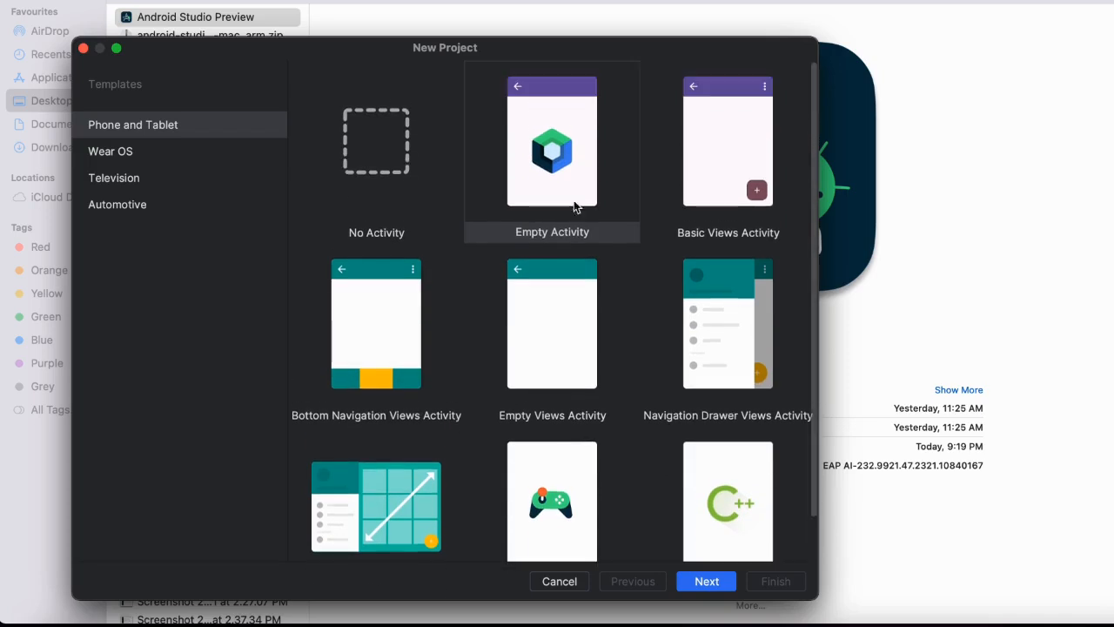
pyautogui.moveTo(706, 580)
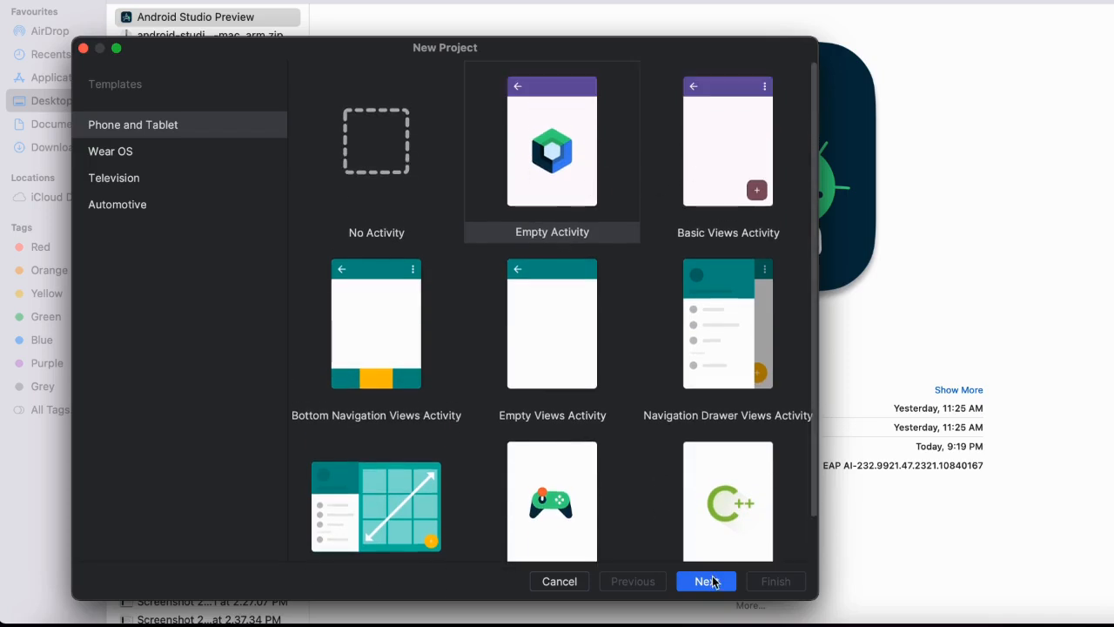
pyautogui.click(706, 581)
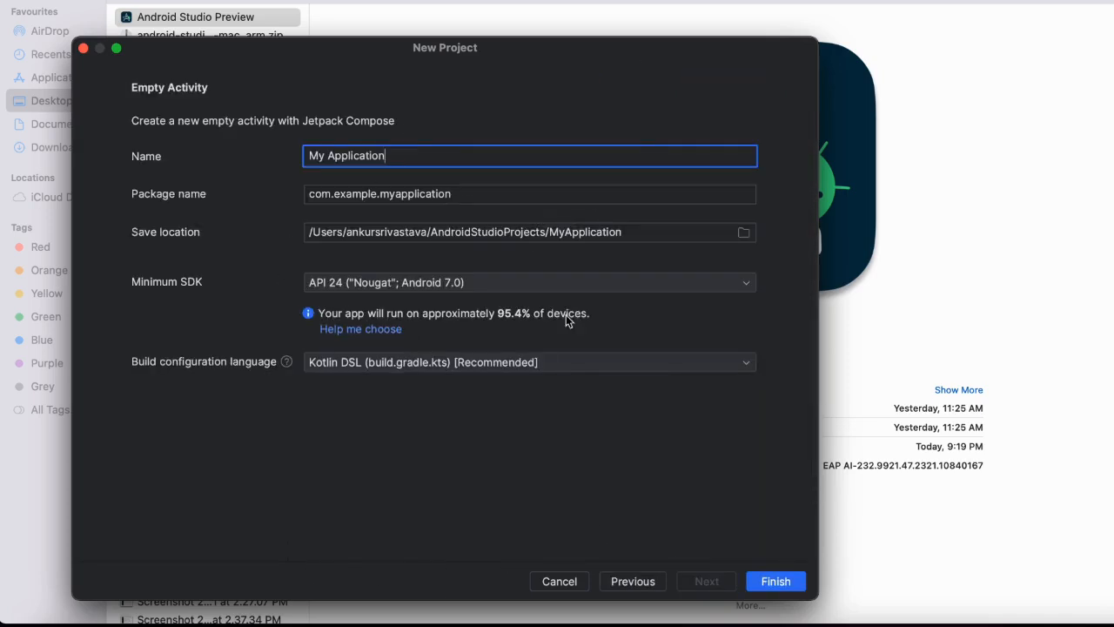
pyautogui.moveTo(775, 581)
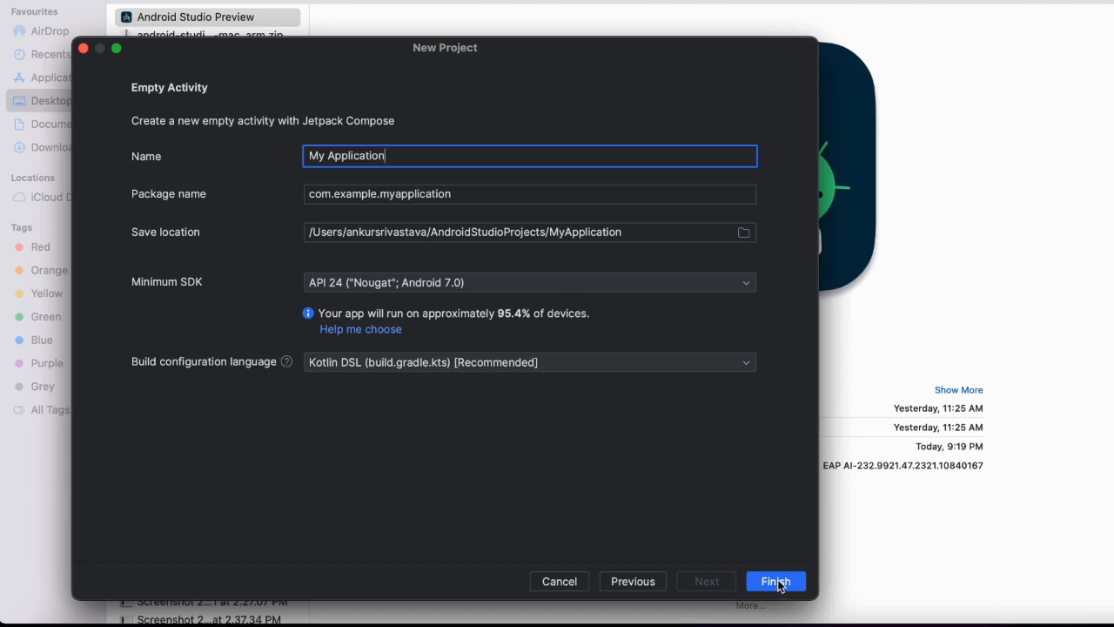
pyautogui.click(776, 581)
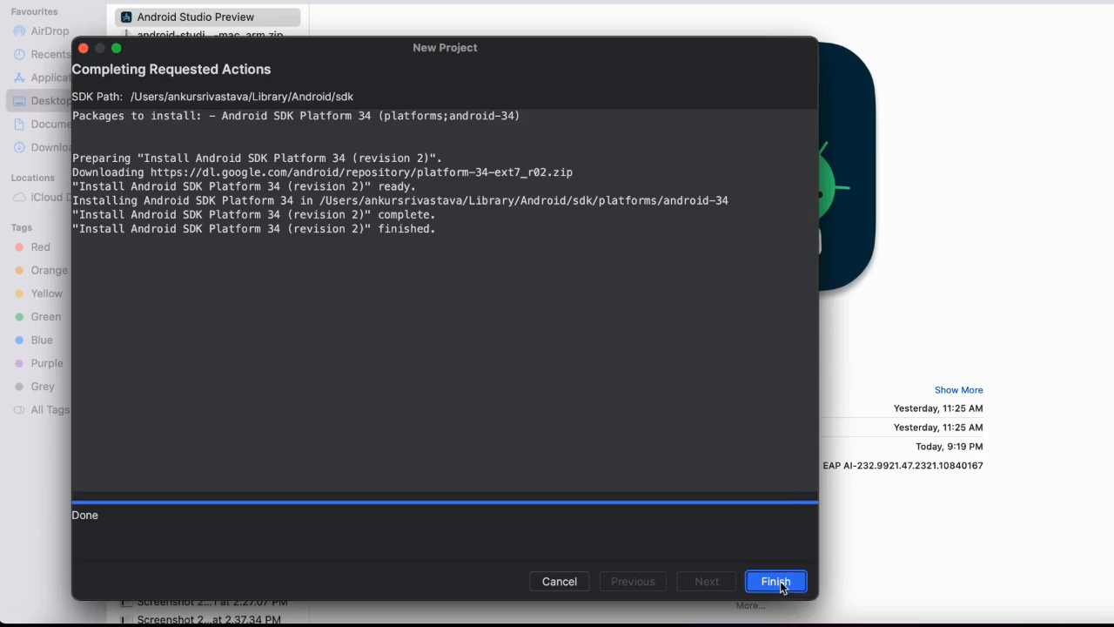
pyautogui.click(775, 581)
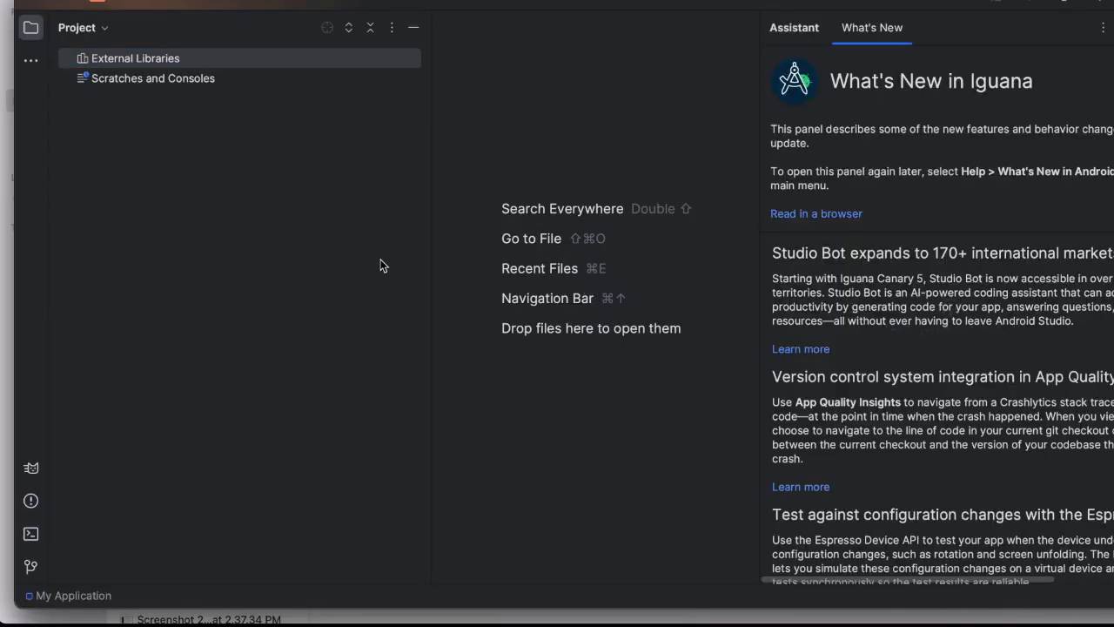
pyautogui.moveTo(643, 224)
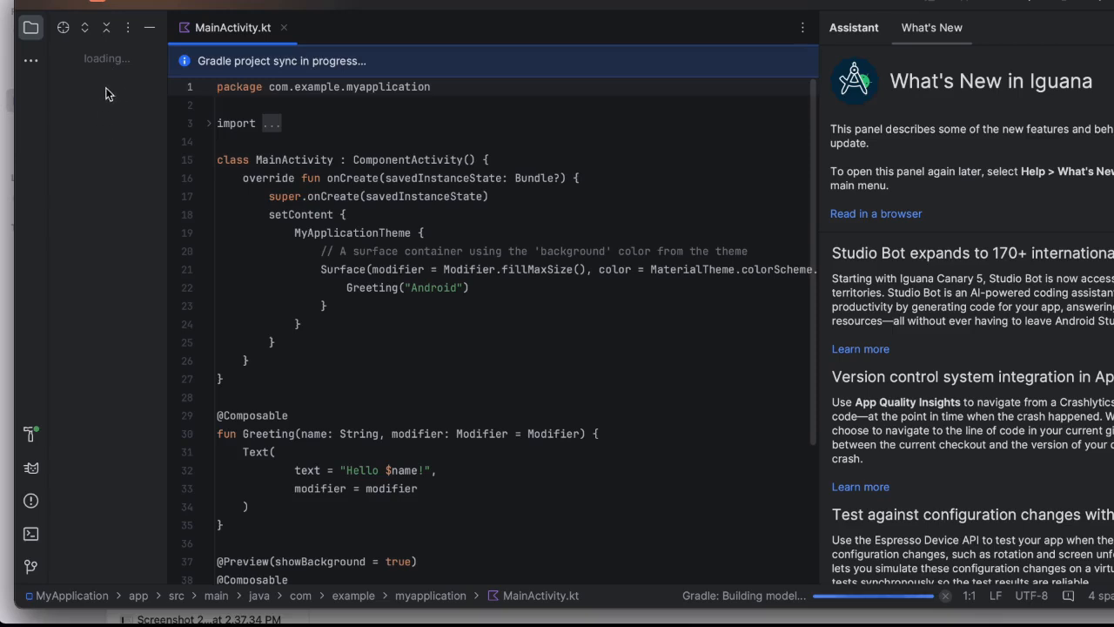
pyautogui.moveTo(118, 166)
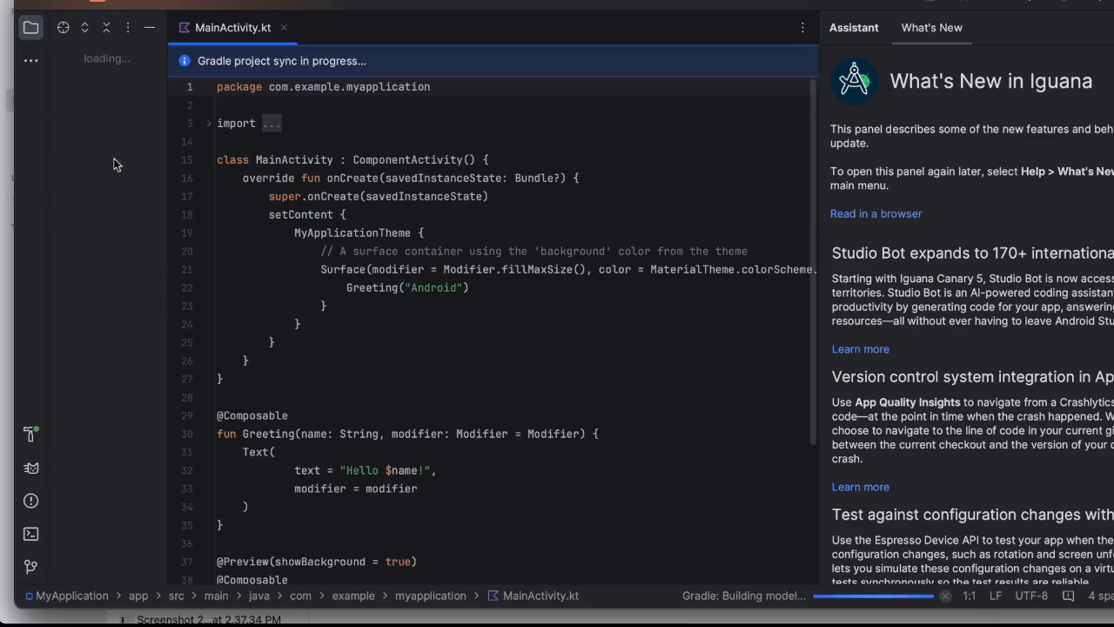
pyautogui.moveTo(107, 192)
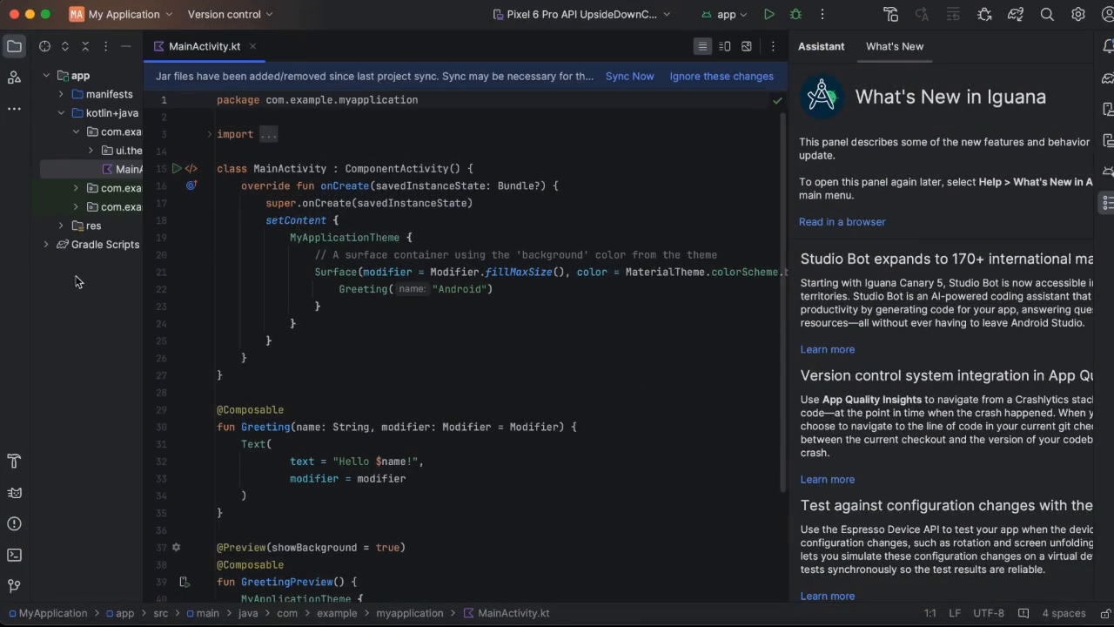
pyautogui.moveTo(124, 251)
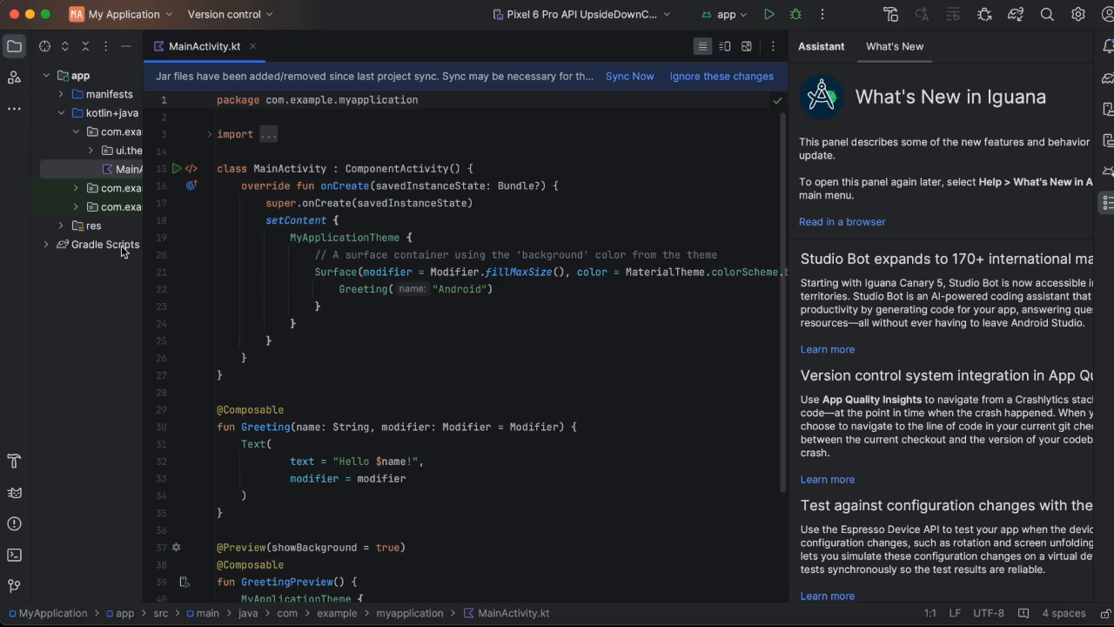
pyautogui.moveTo(120, 242)
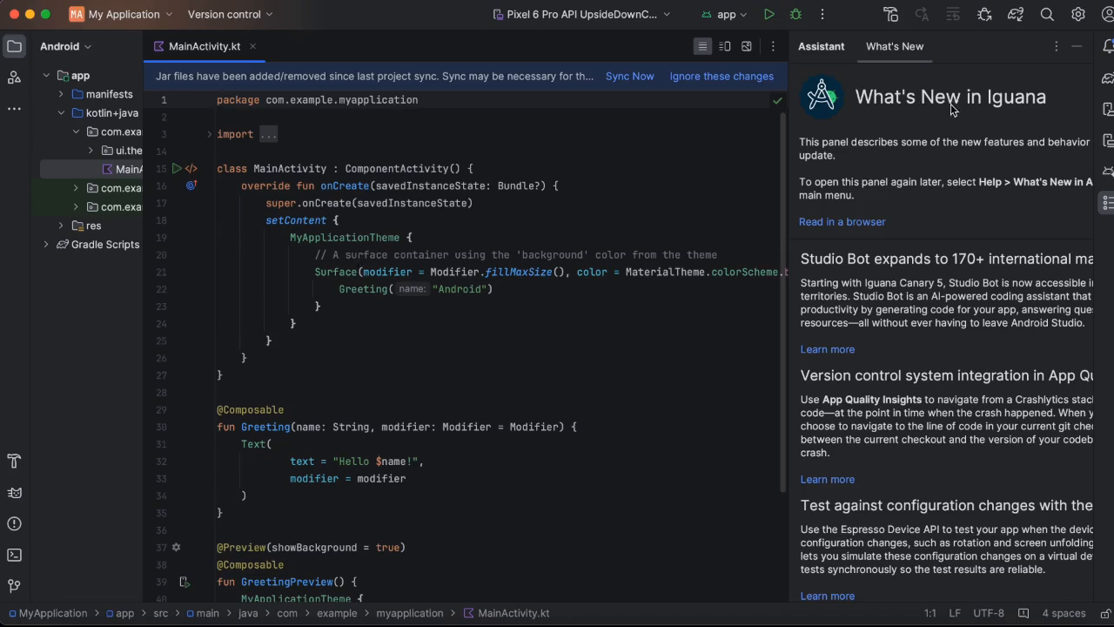
pyautogui.moveTo(853, 423)
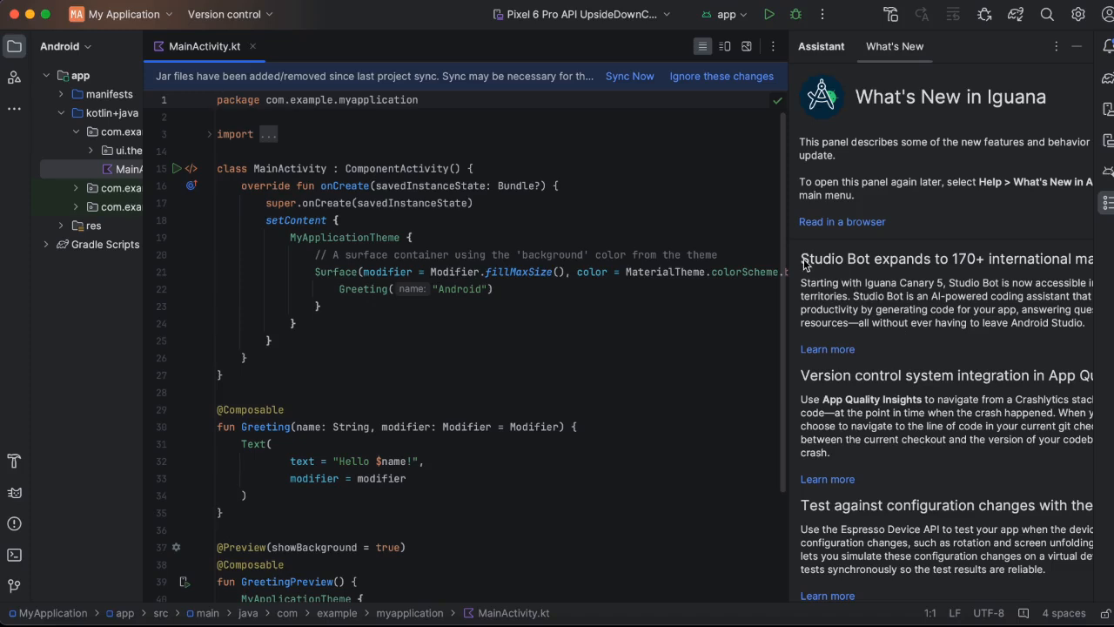
pyautogui.moveTo(868, 267)
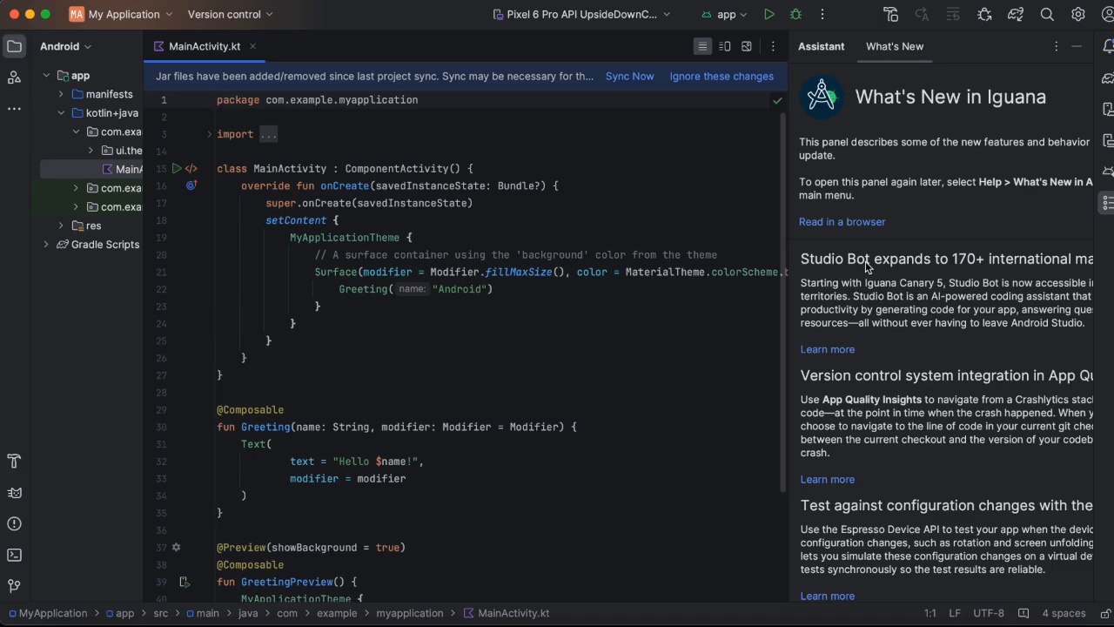
pyautogui.moveTo(859, 298)
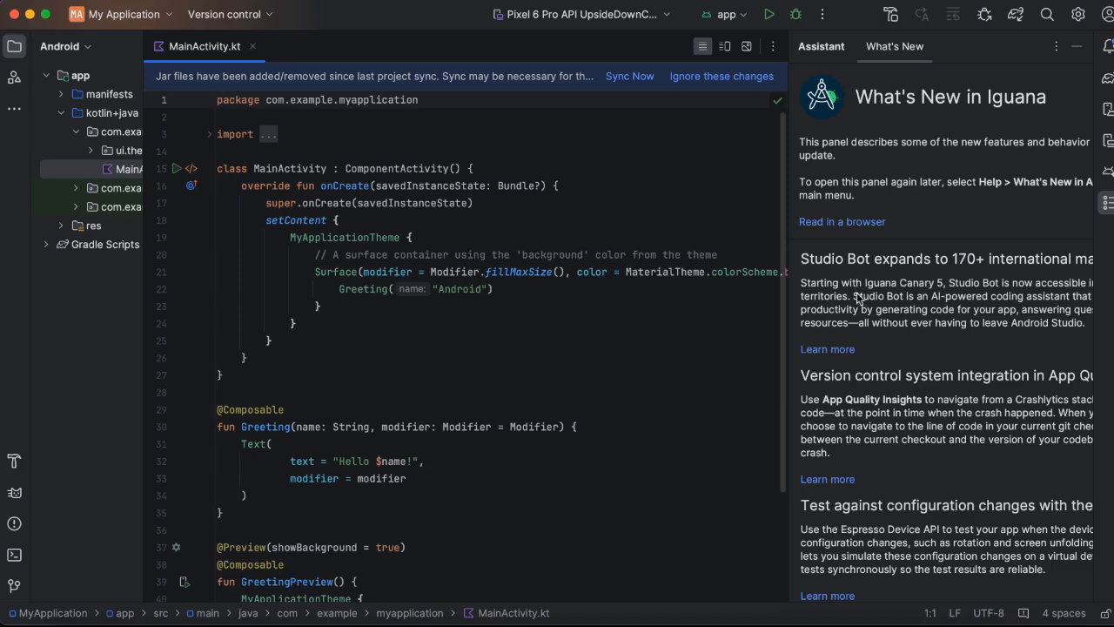
pyautogui.moveTo(960, 307)
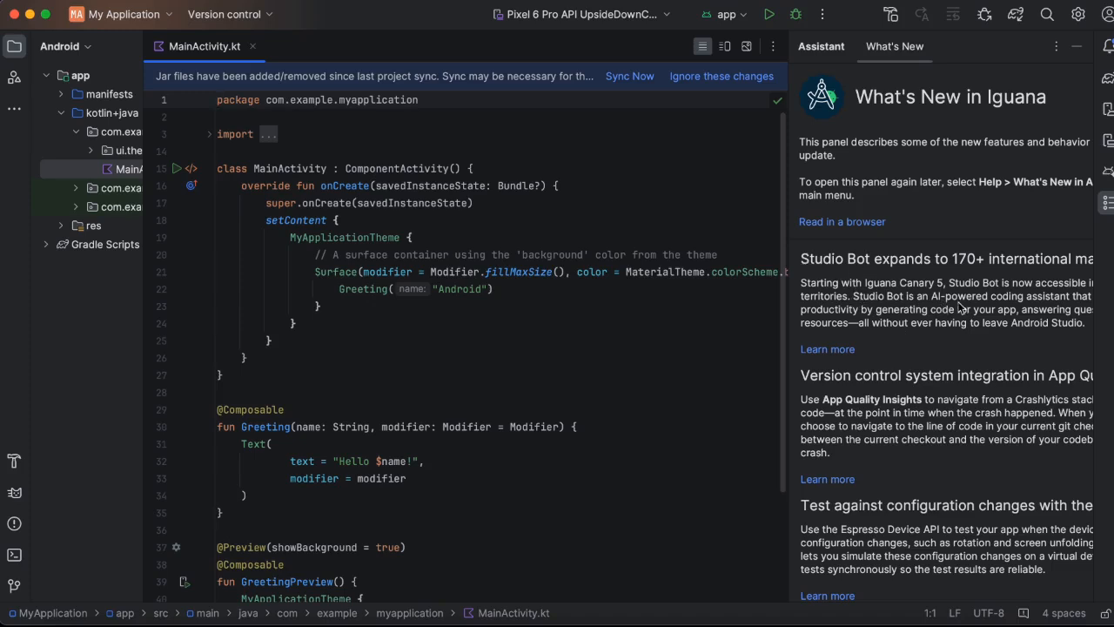
pyautogui.moveTo(1051, 304)
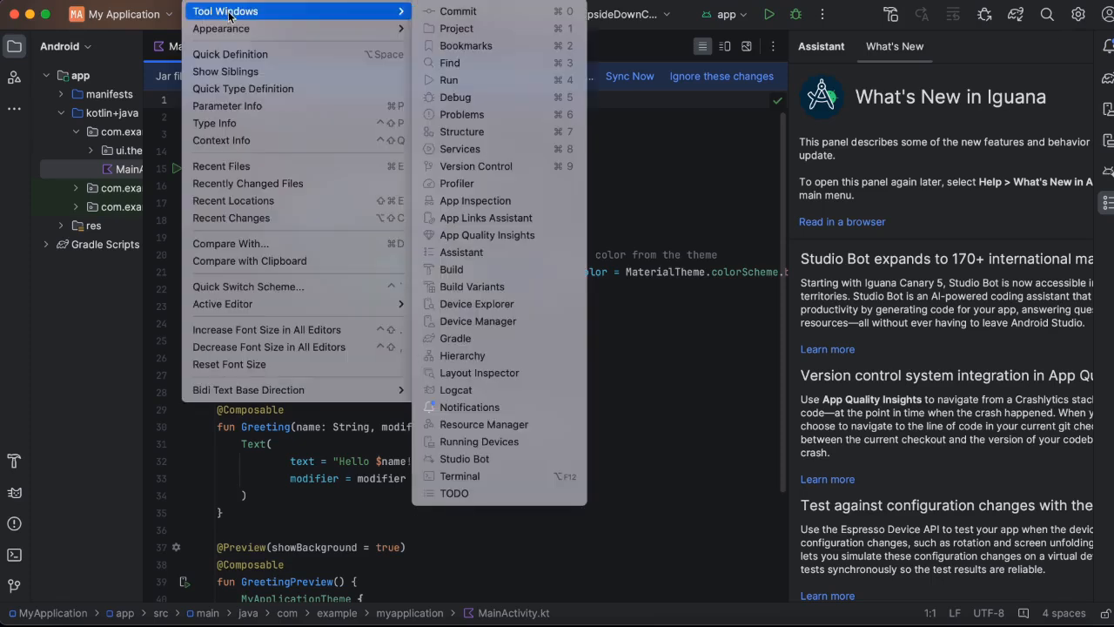
pyautogui.moveTo(480, 441)
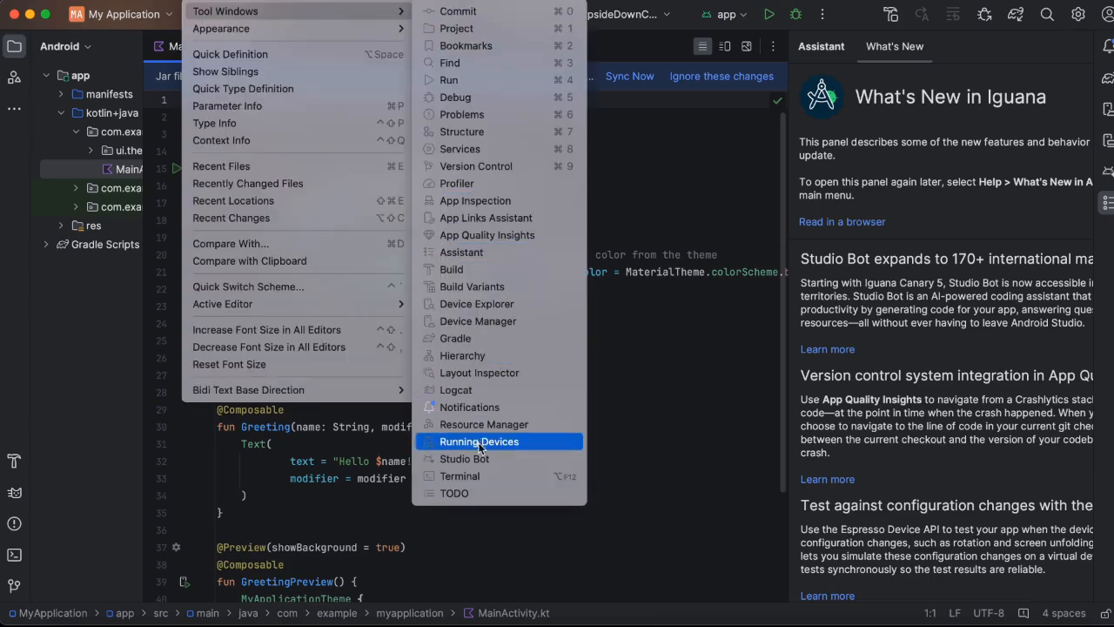
# Open the Studio Bot tool window from the View menu
pyautogui.click(464, 459)
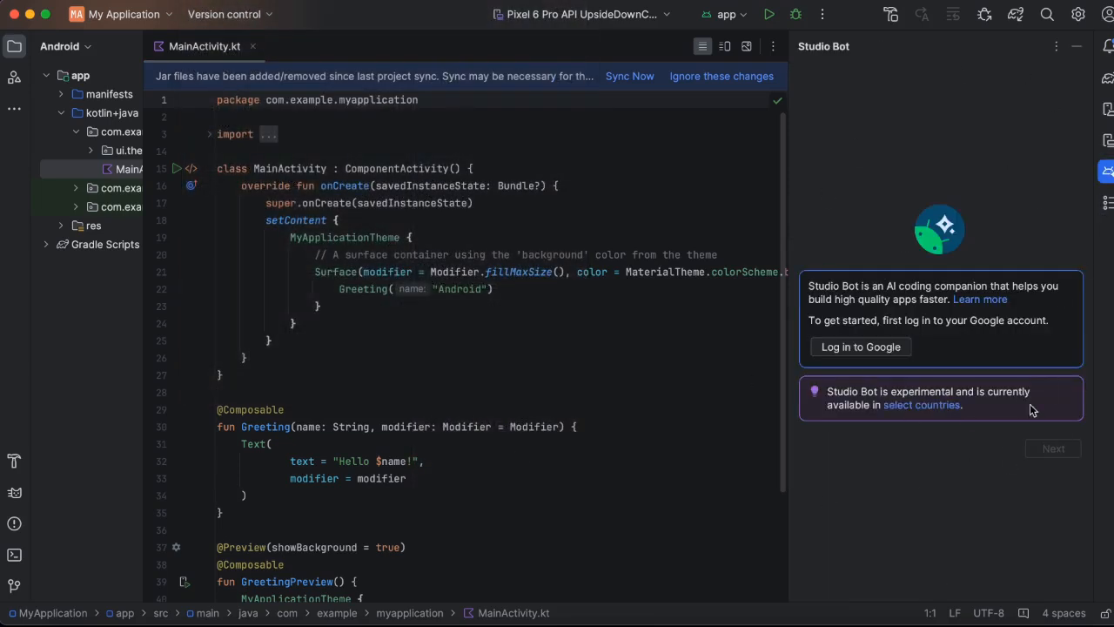
pyautogui.moveTo(984, 484)
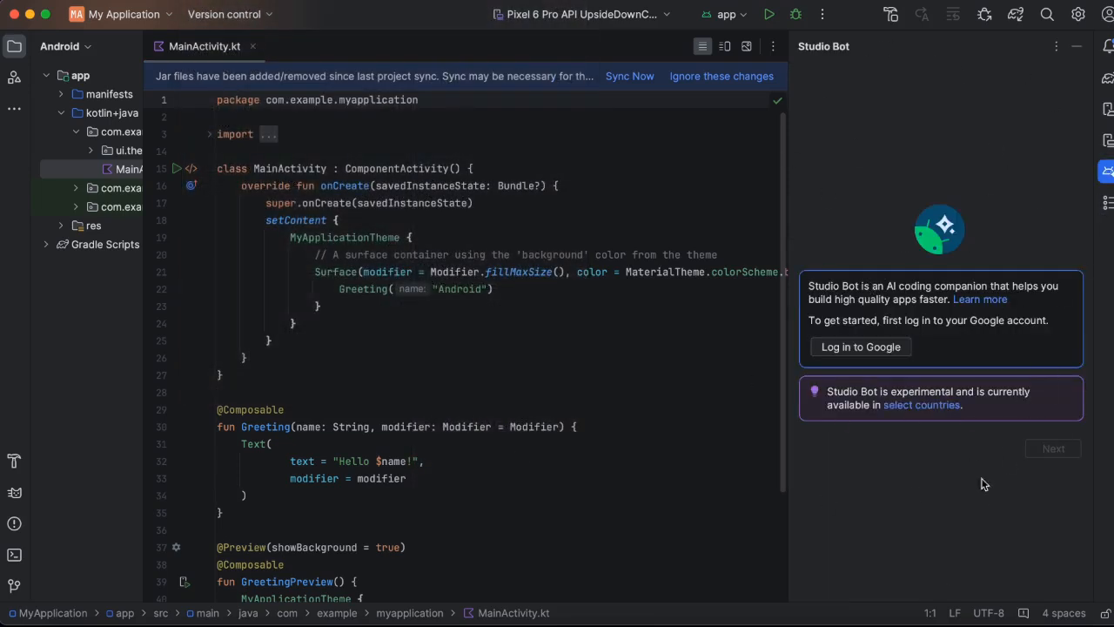
pyautogui.moveTo(861, 346)
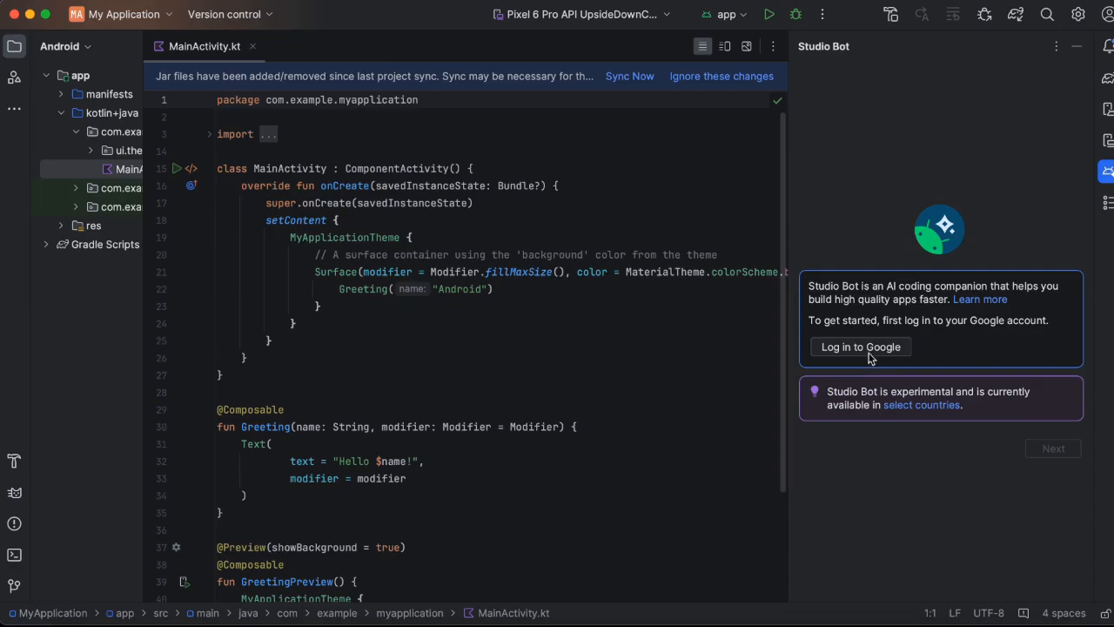
# Log in to Google with the existing account and allow Android Studio access
pyautogui.click(861, 347)
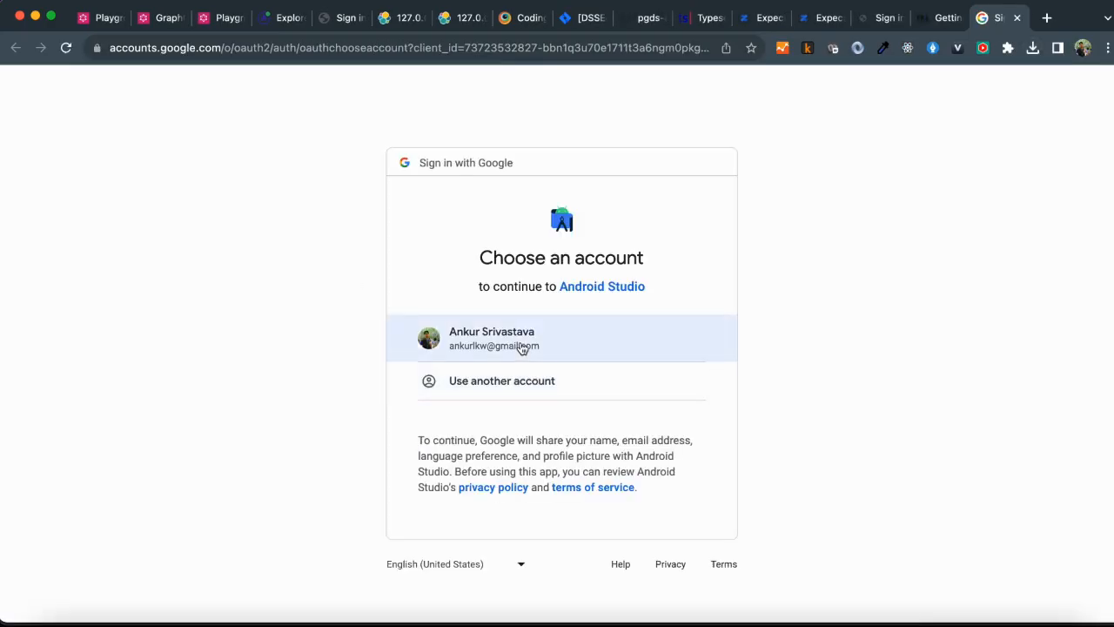
pyautogui.click(561, 339)
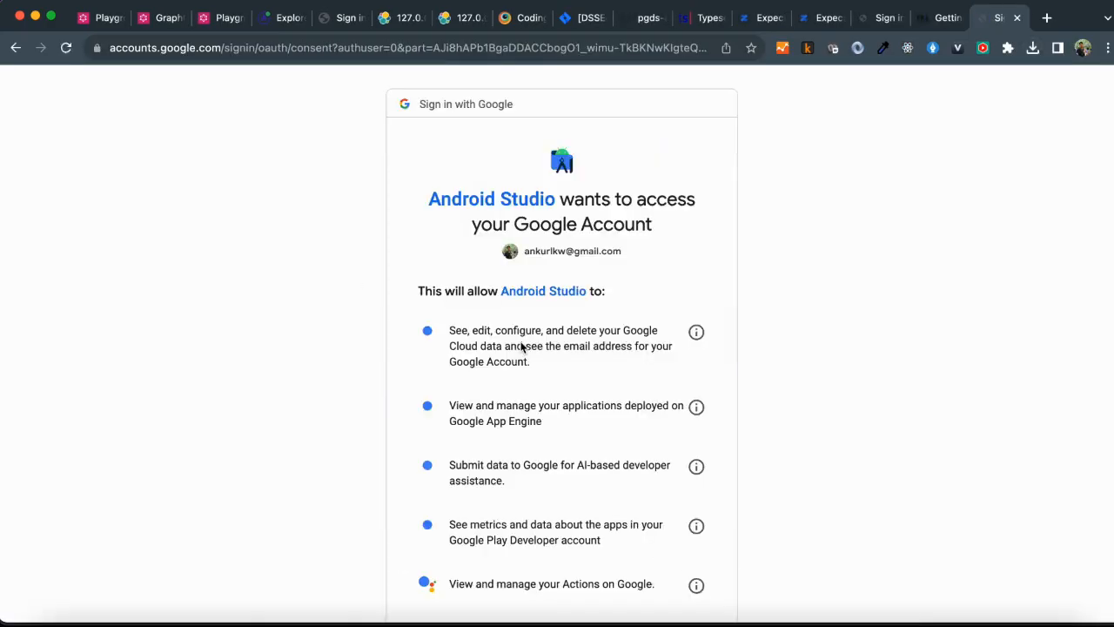
pyautogui.scroll(-3)
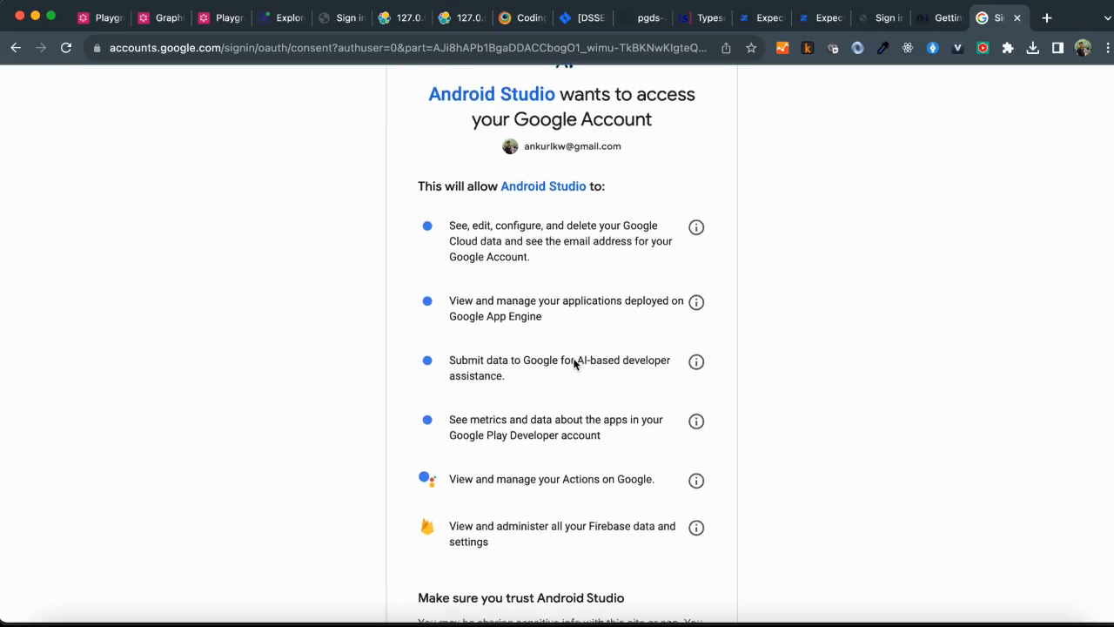
pyautogui.scroll(-3)
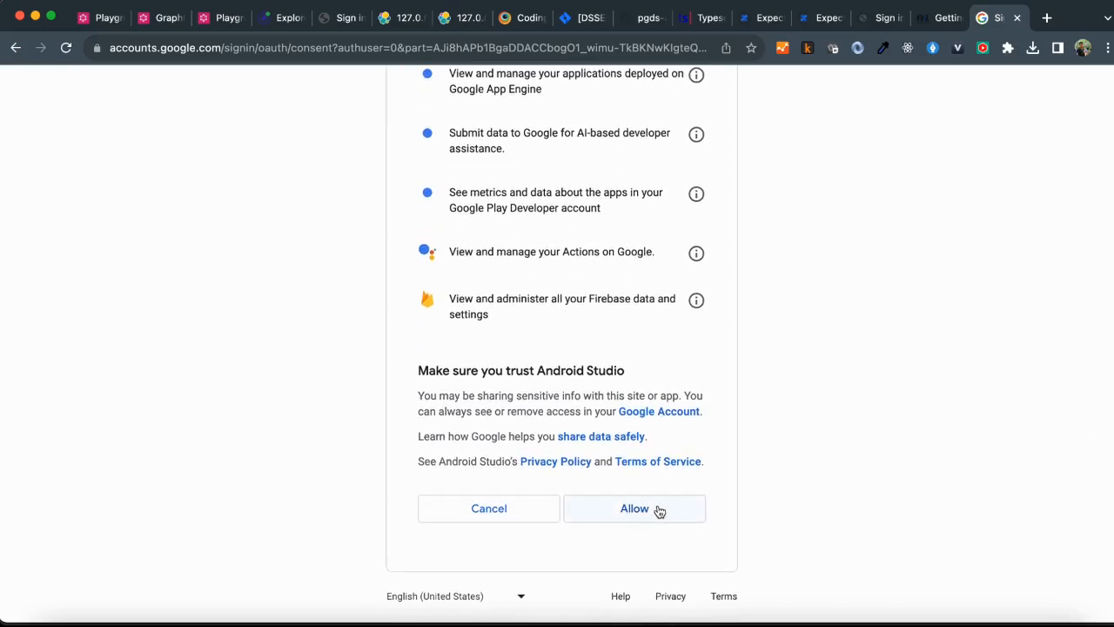
pyautogui.click(634, 509)
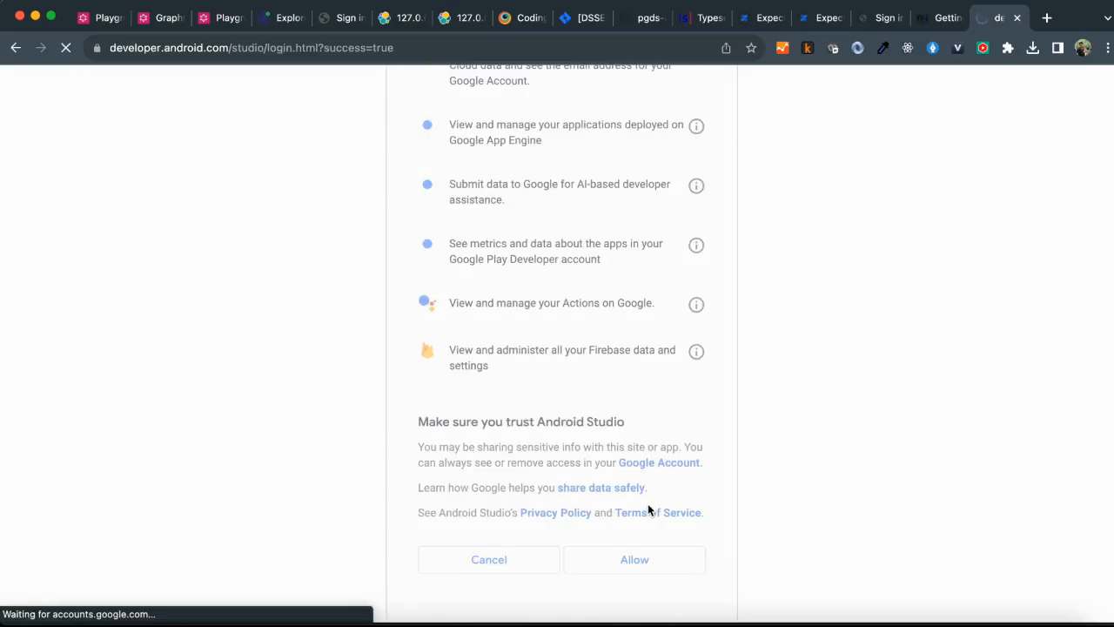
pyautogui.click(634, 559)
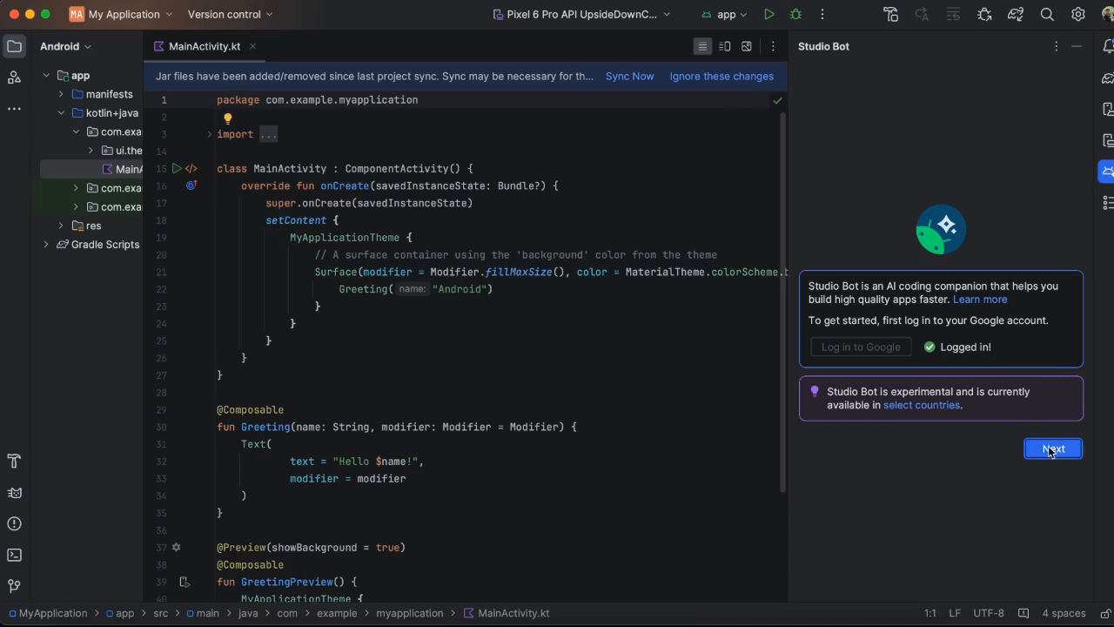
# Accept Studio Bot's privacy notice and 18+ terms to finish onboarding
pyautogui.click(1053, 449)
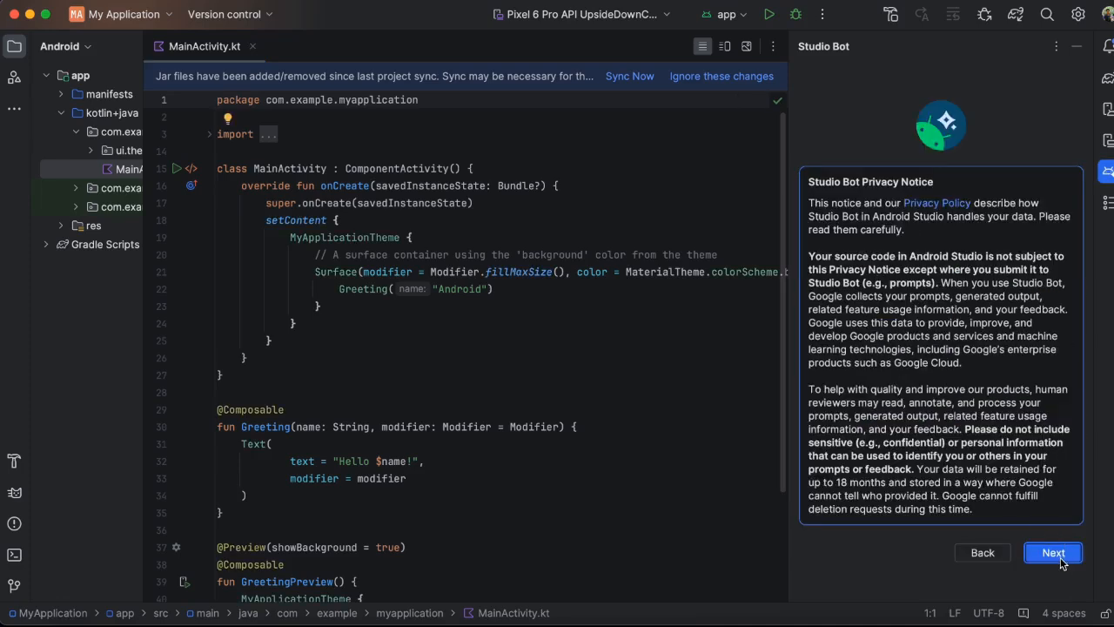
pyautogui.click(1053, 553)
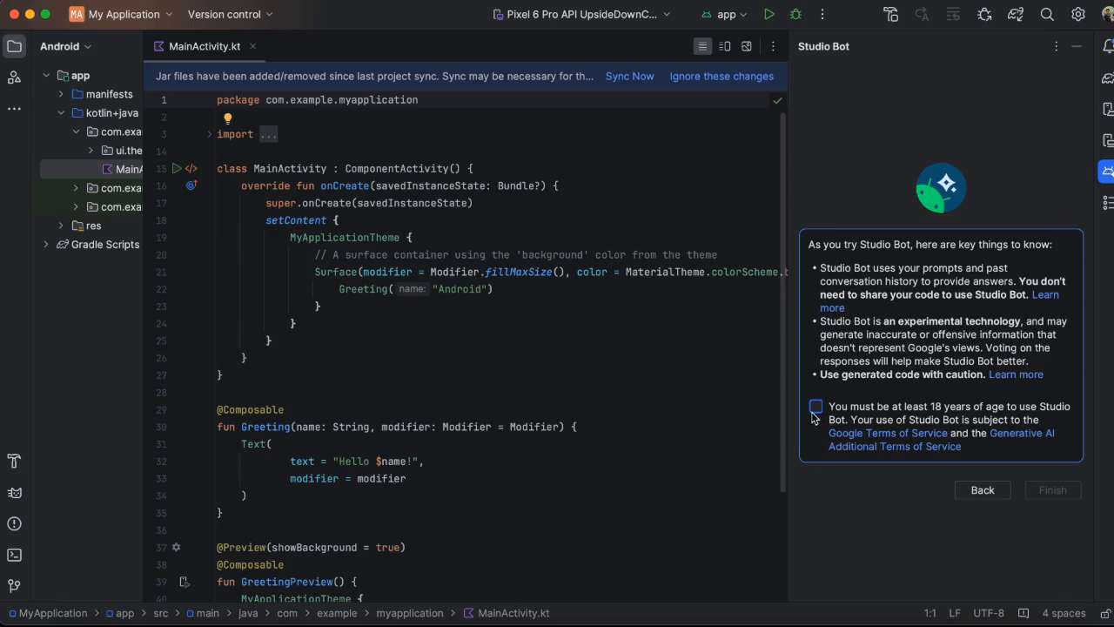
pyautogui.click(815, 407)
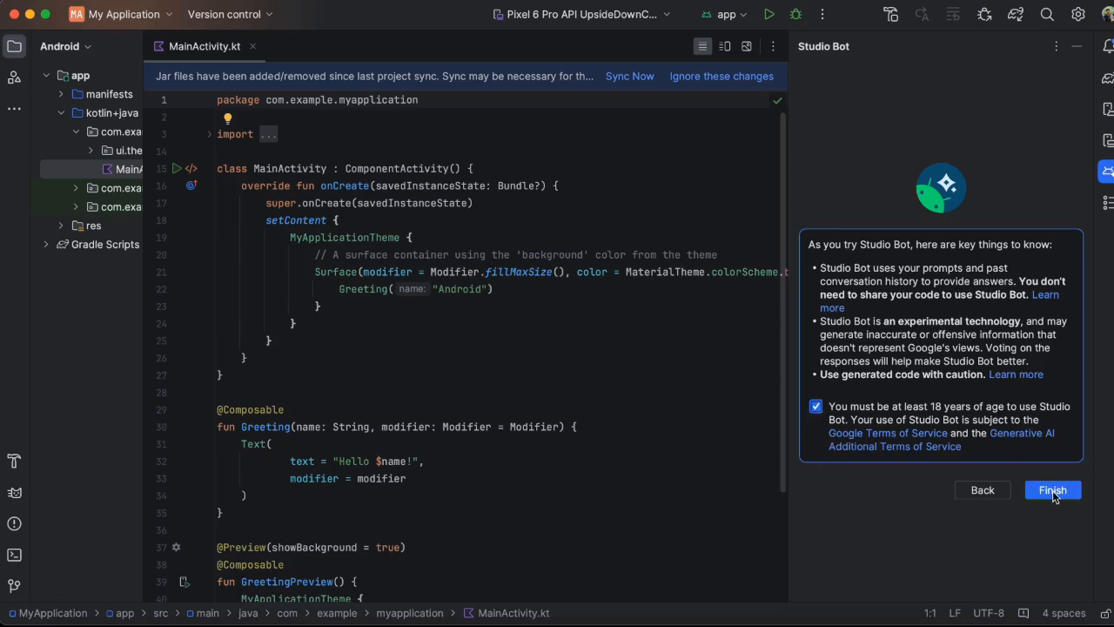
pyautogui.click(1052, 489)
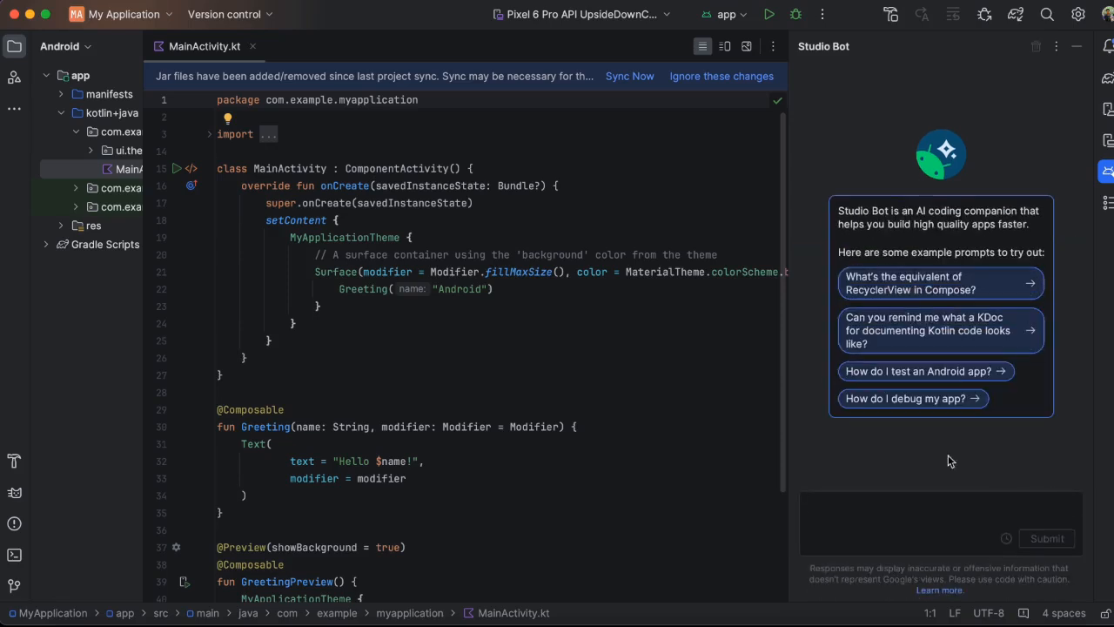
# Ask Studio Bot 'How can I use Locations' and read through its answer
pyautogui.click(867, 515)
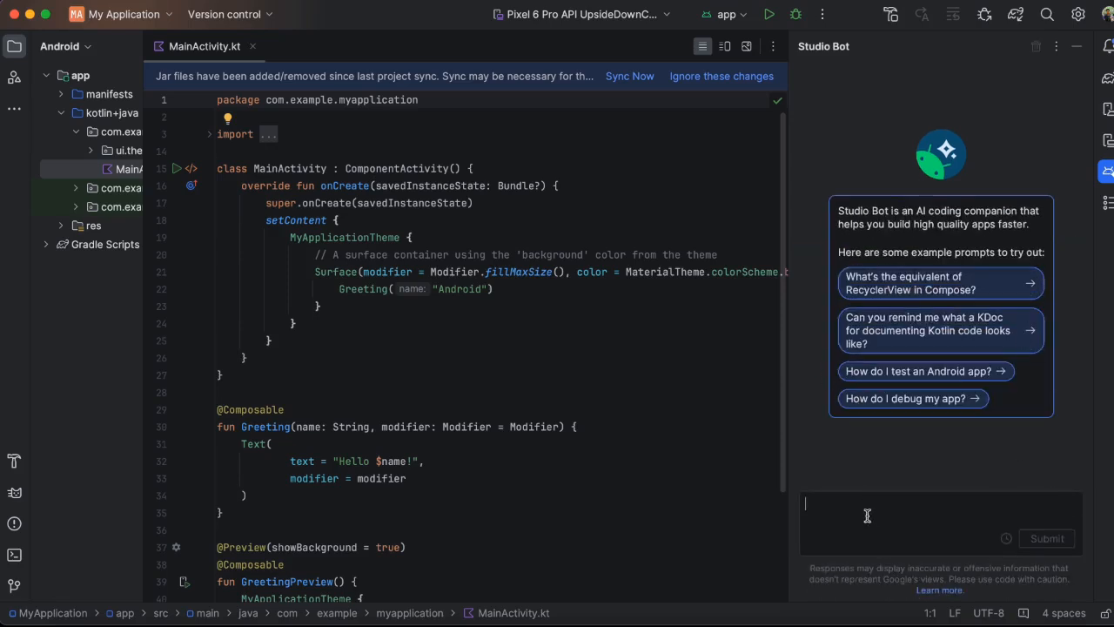
pyautogui.write('How')
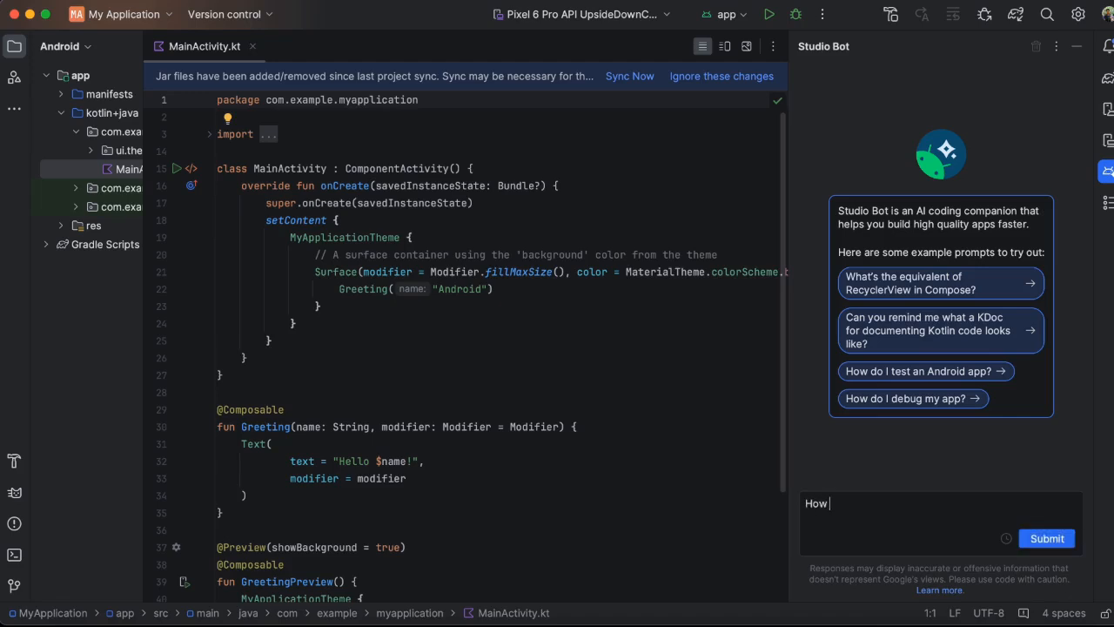
pyautogui.write('can I use')
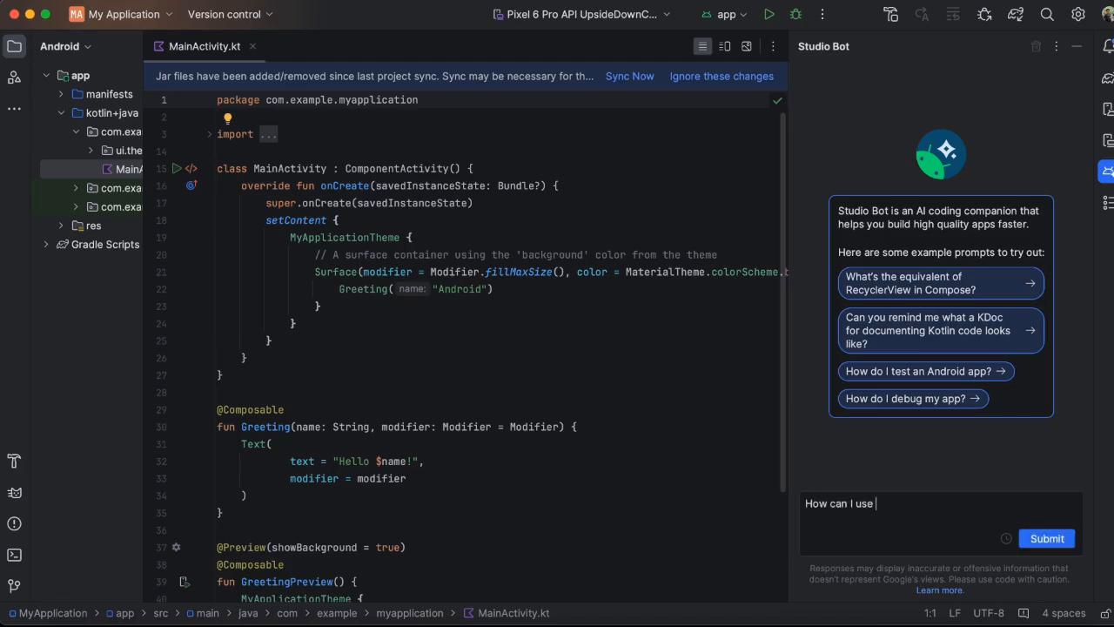
pyautogui.write('Locations')
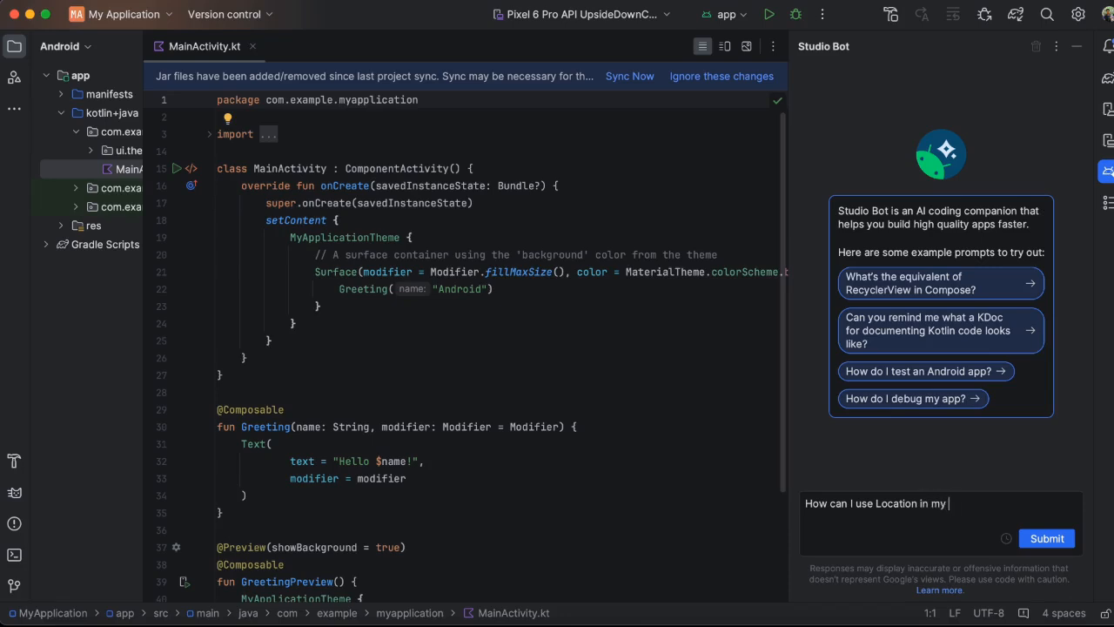
pyautogui.click(1047, 539)
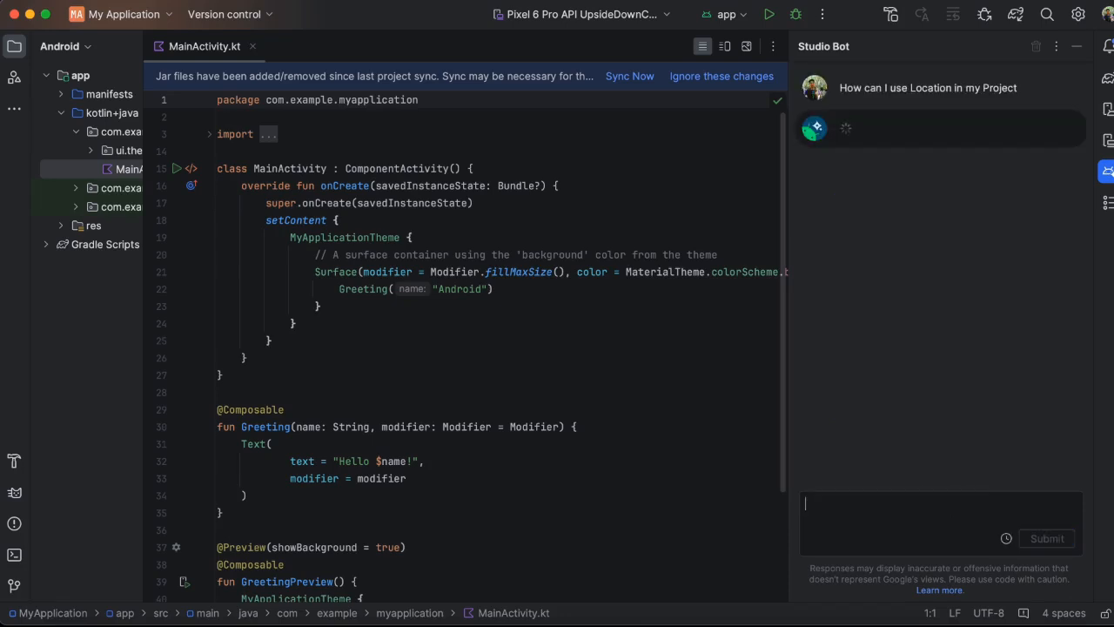
pyautogui.moveTo(928, 190)
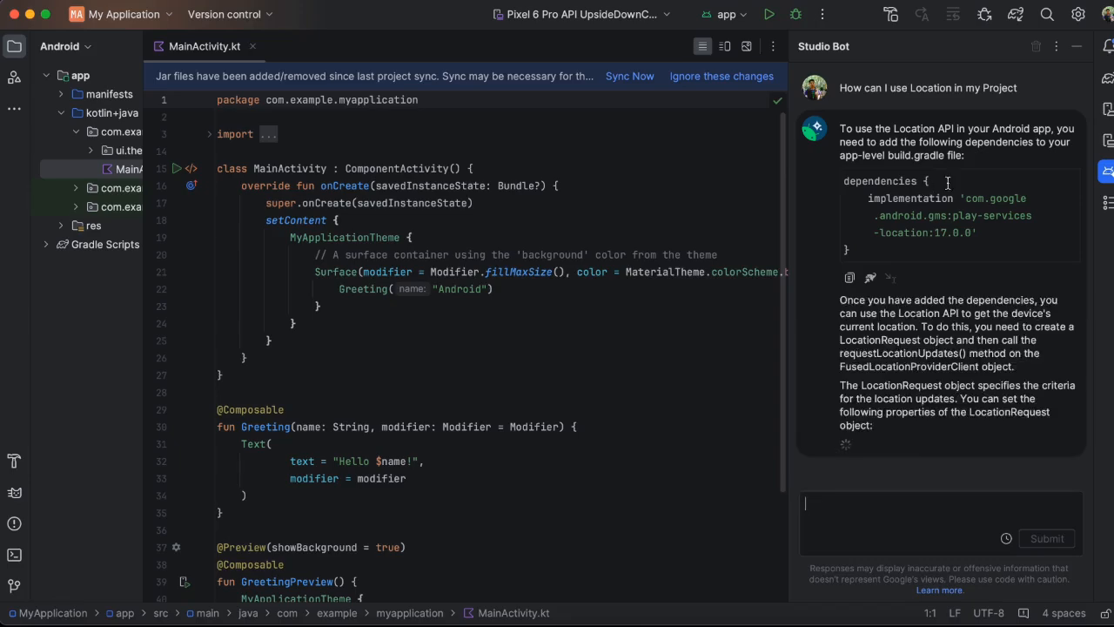
pyautogui.scroll(-3)
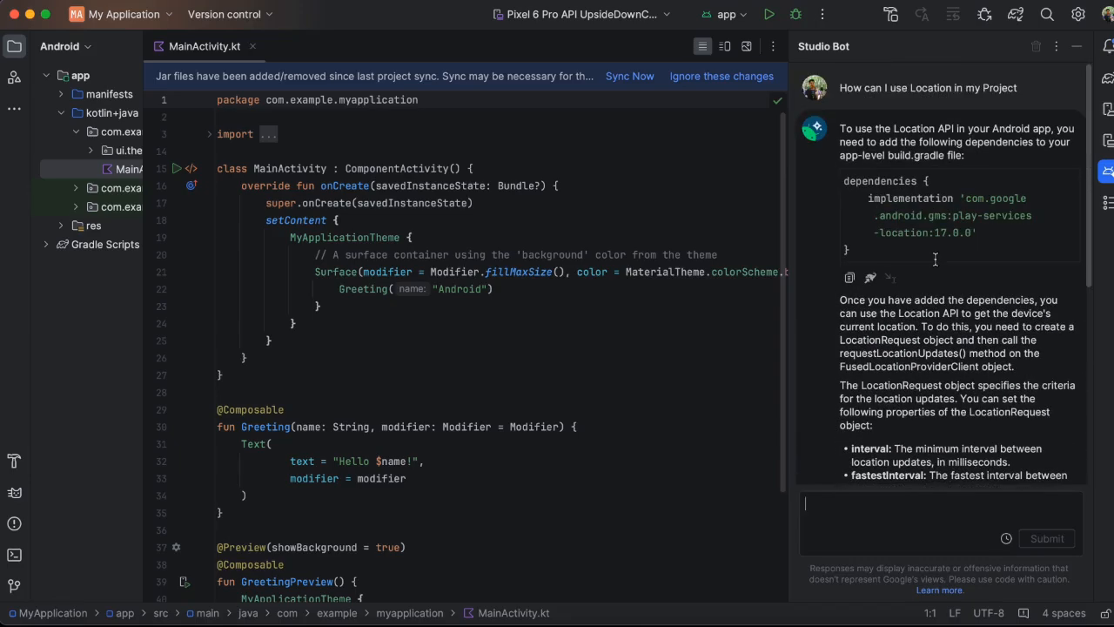
pyautogui.scroll(-3)
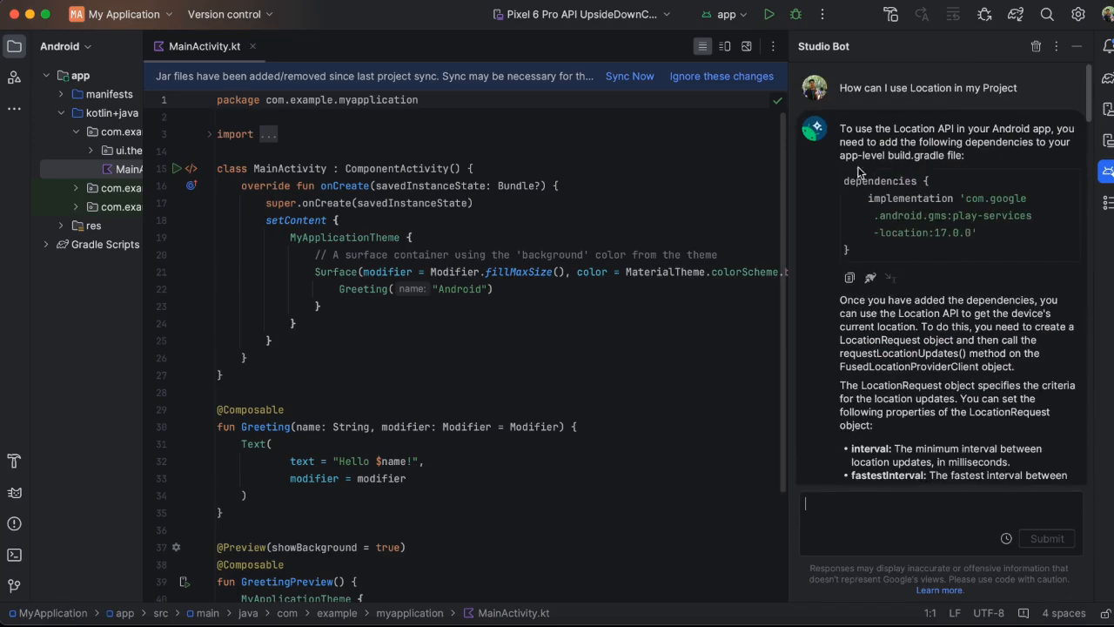
pyautogui.scroll(-3)
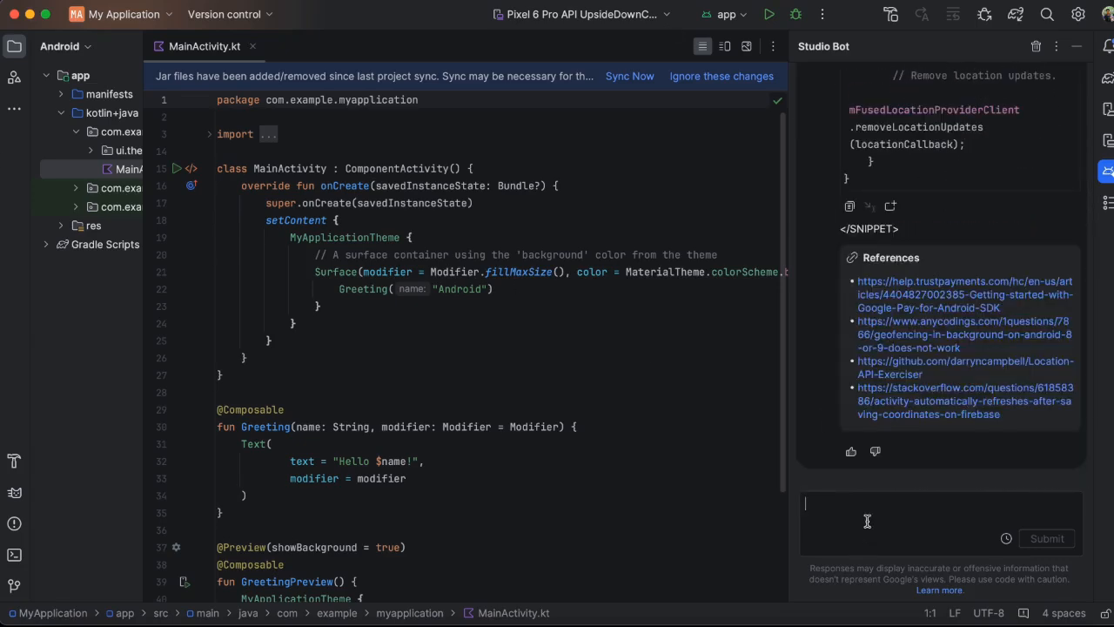
# Ask Studio Bot 'can you write a unit test' and submit the request
pyautogui.write('can you')
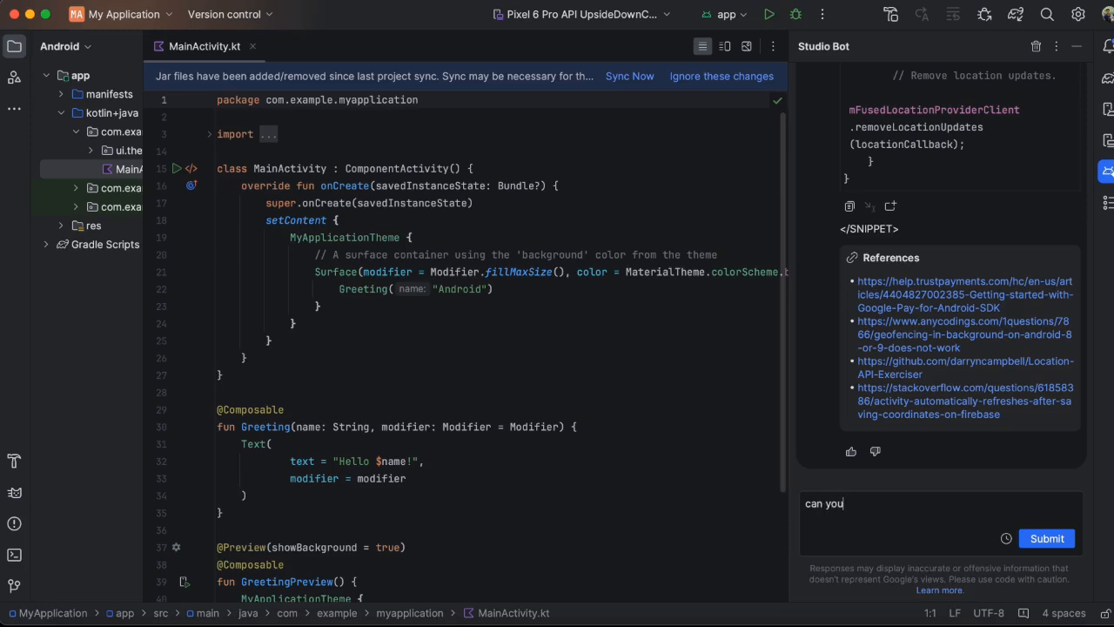
pyautogui.write('write a')
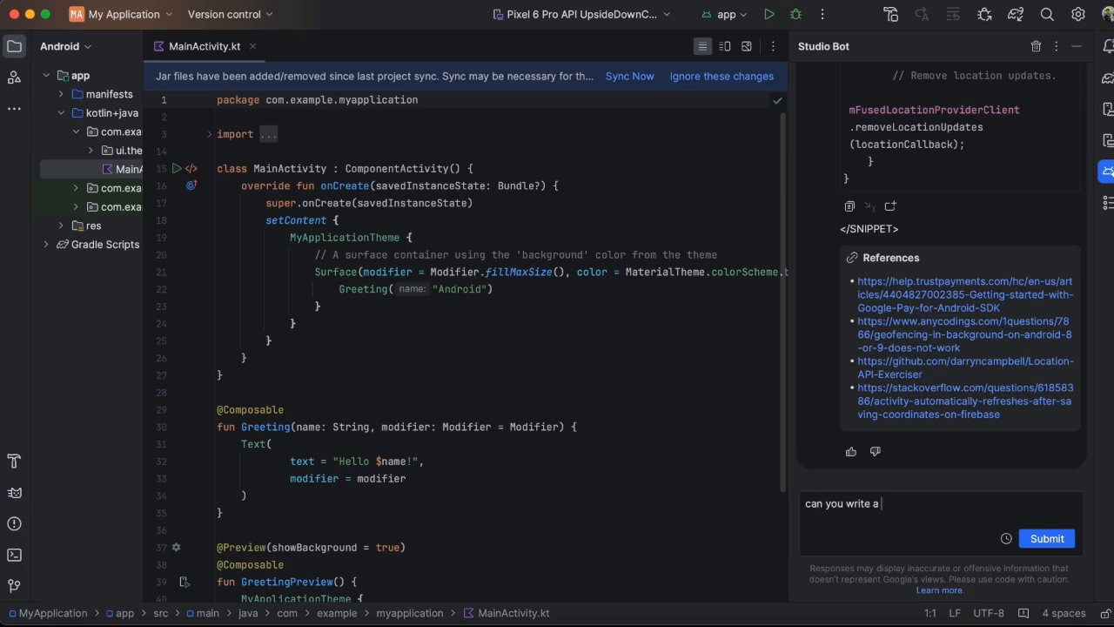
pyautogui.write('unit test for the co')
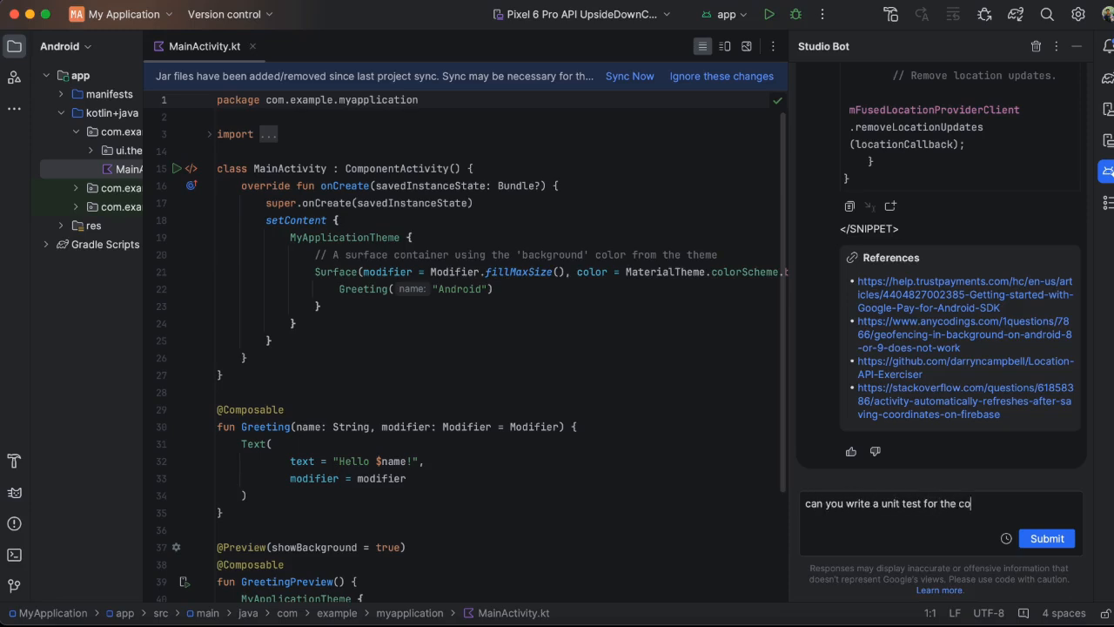
pyautogui.click(1046, 538)
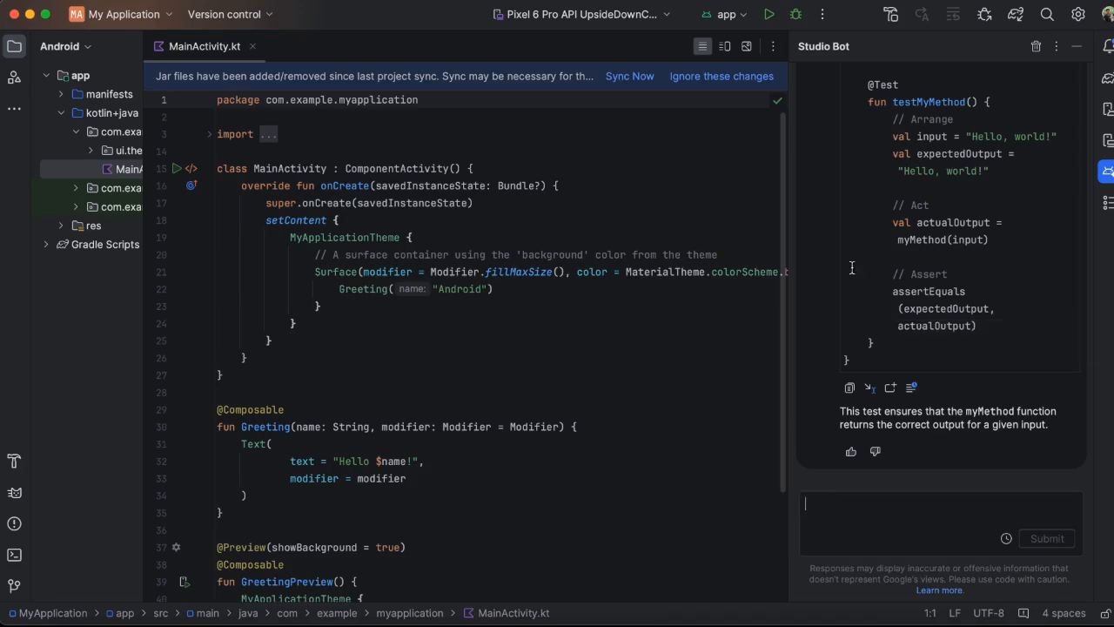
pyautogui.moveTo(568, 209)
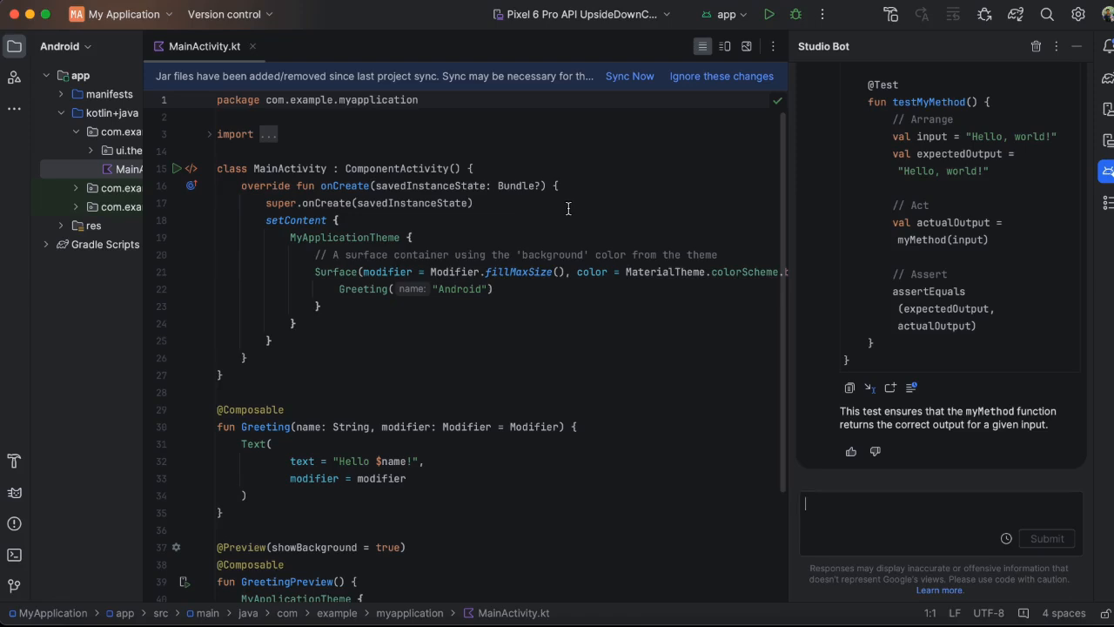
pyautogui.moveTo(829, 66)
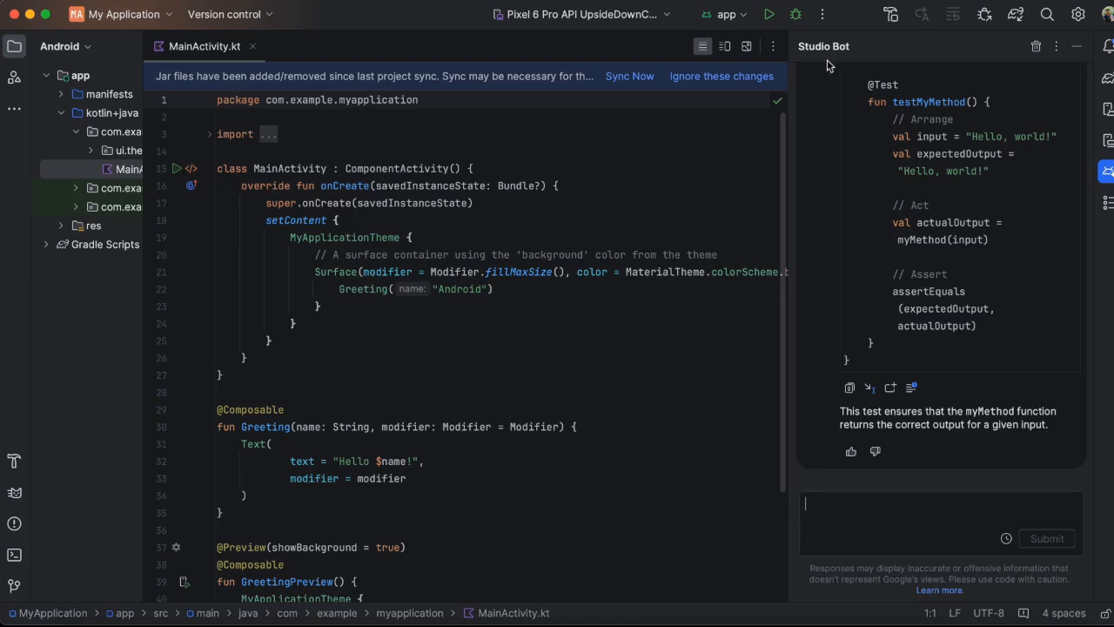